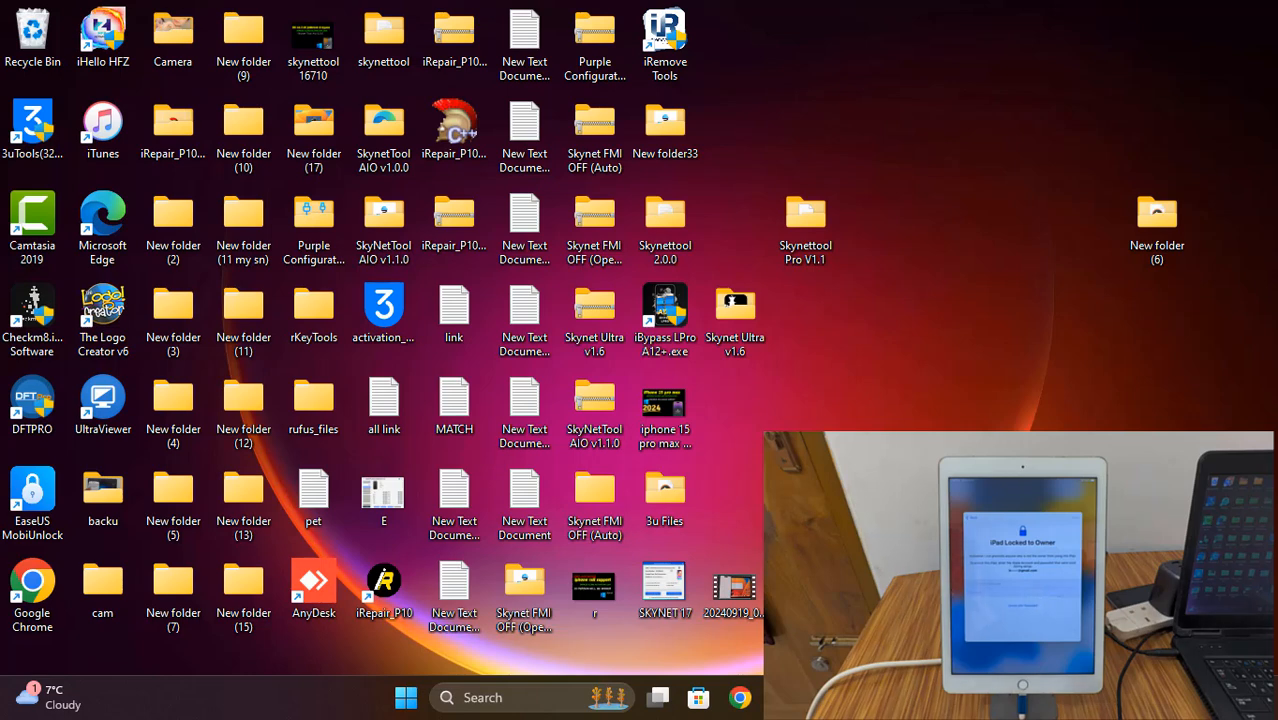
mouse_move(948, 292)
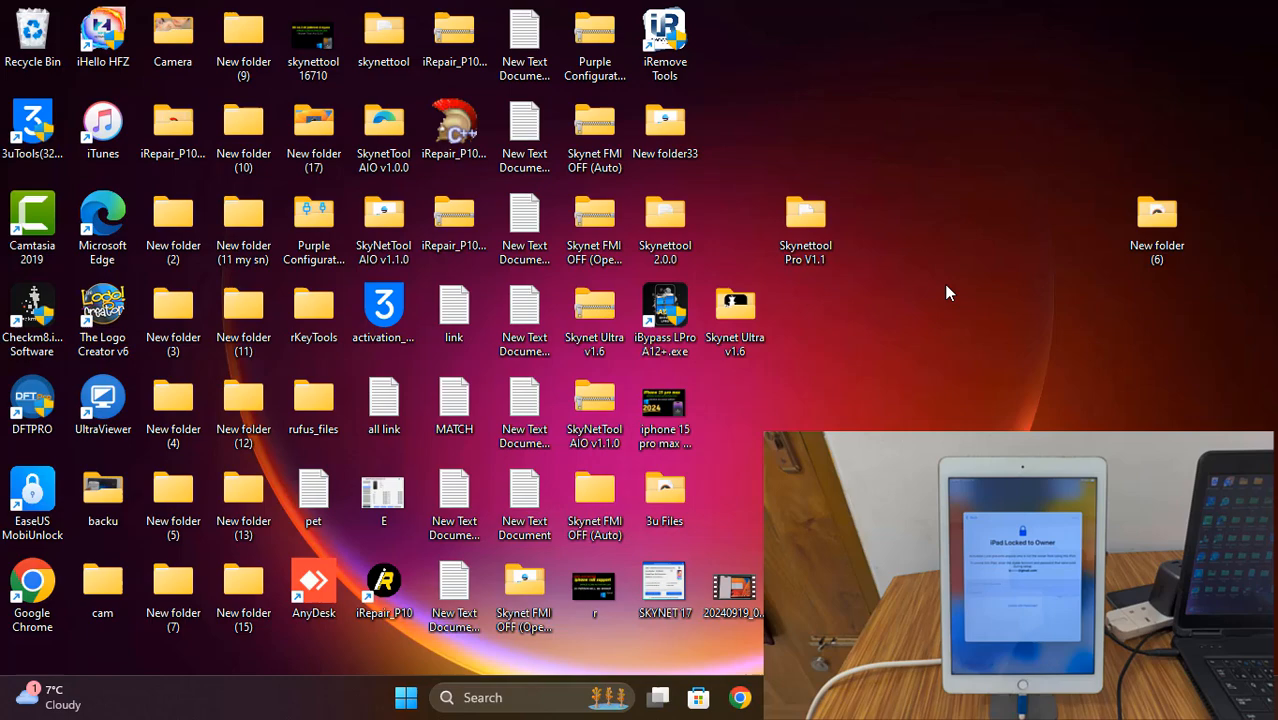
mouse_move(828, 311)
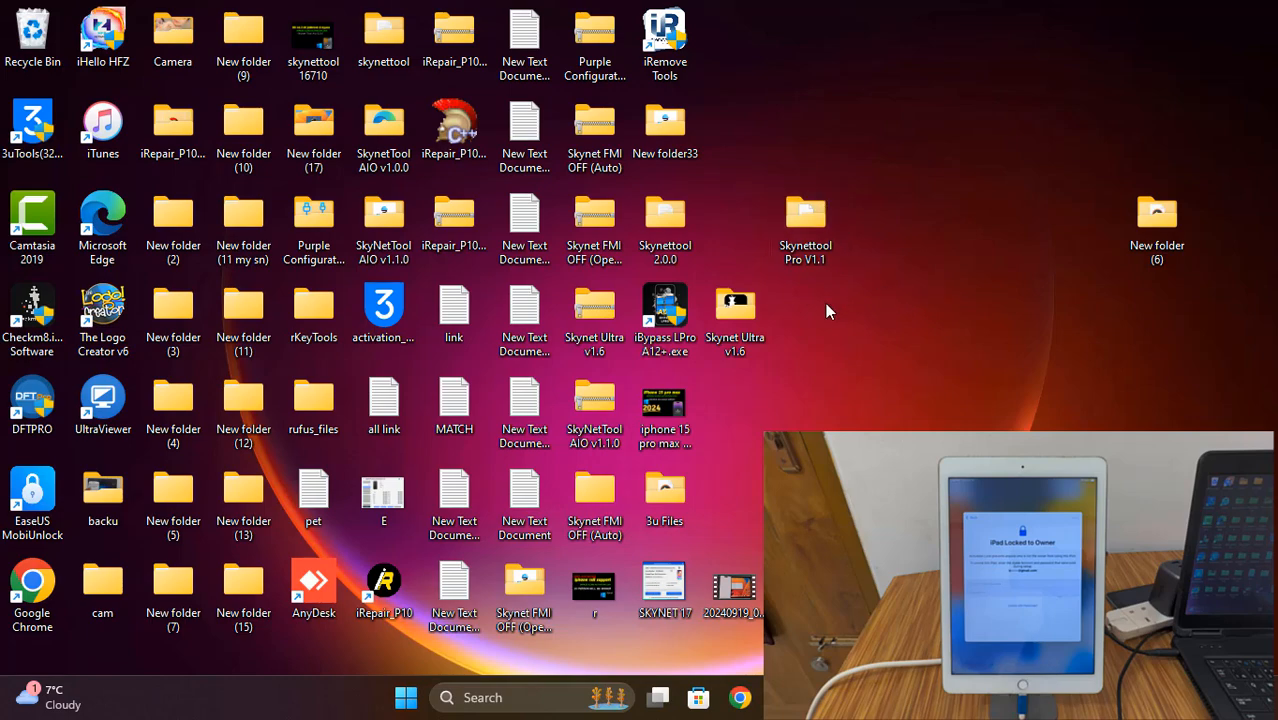
Step: Open the Skynettool Pro V1.1 desktop folder and launch Skynettool Pro
double_click(805, 212)
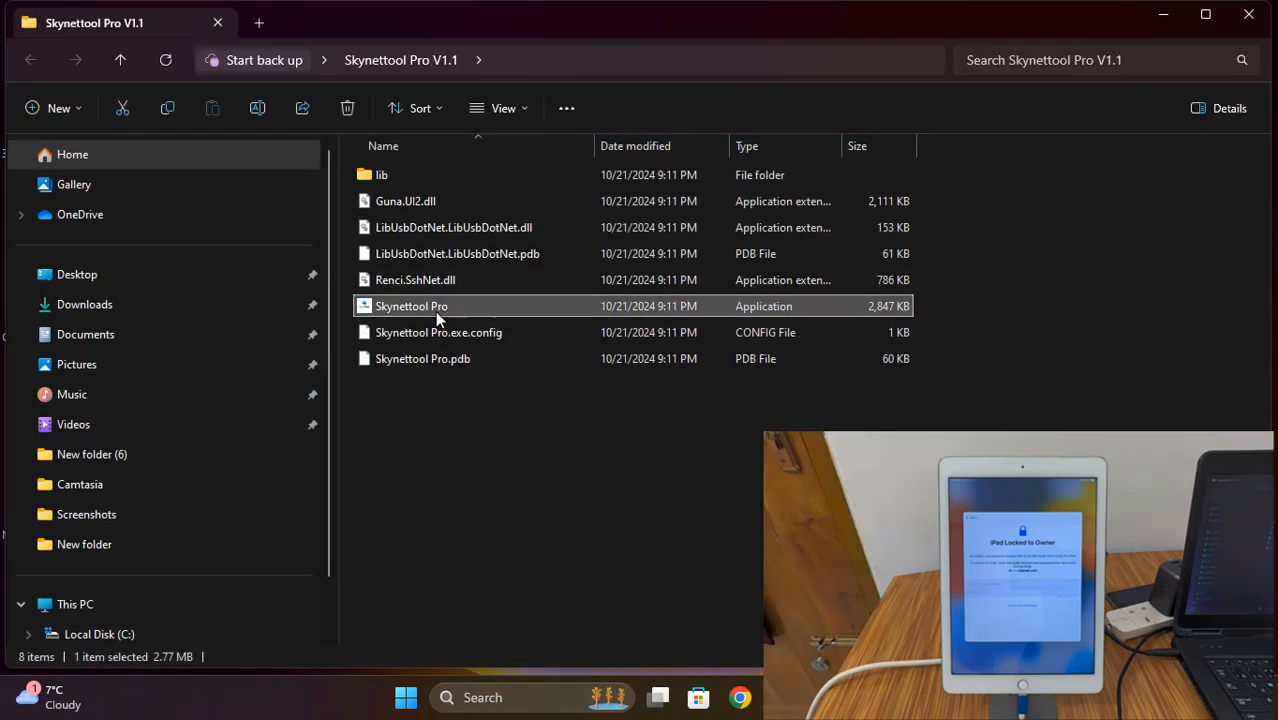
left_click(438, 332)
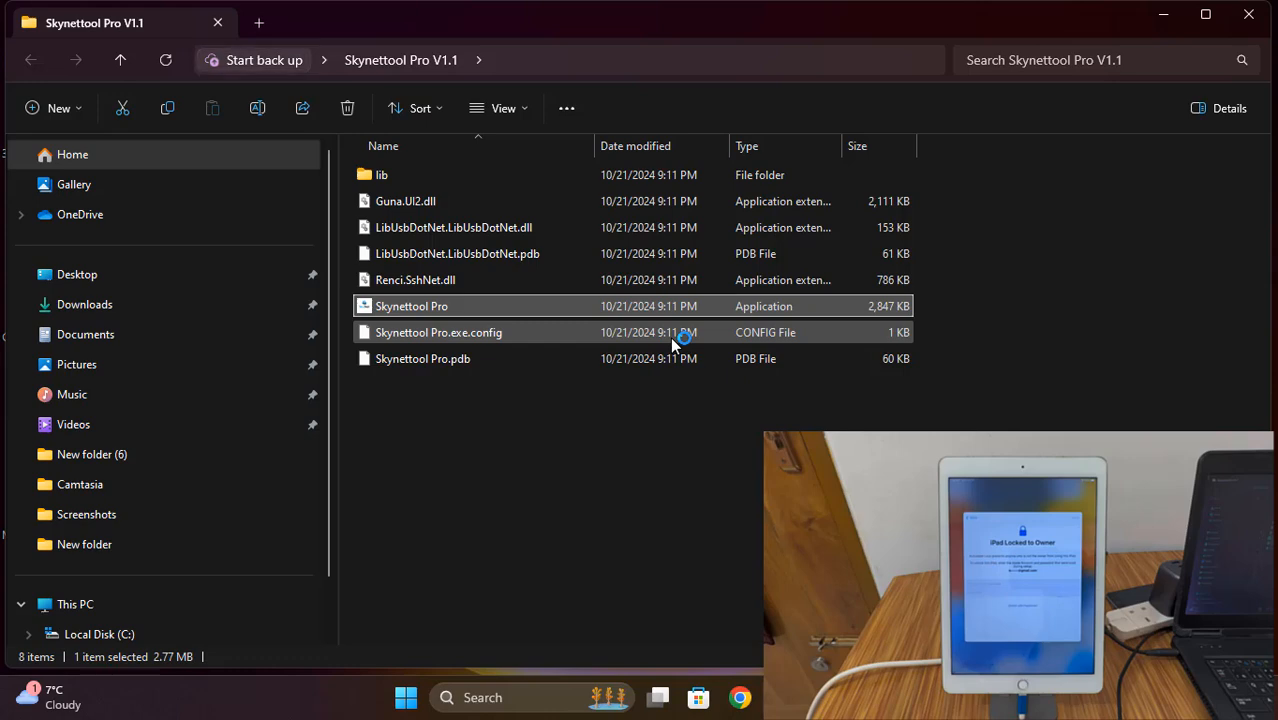
double_click(411, 306)
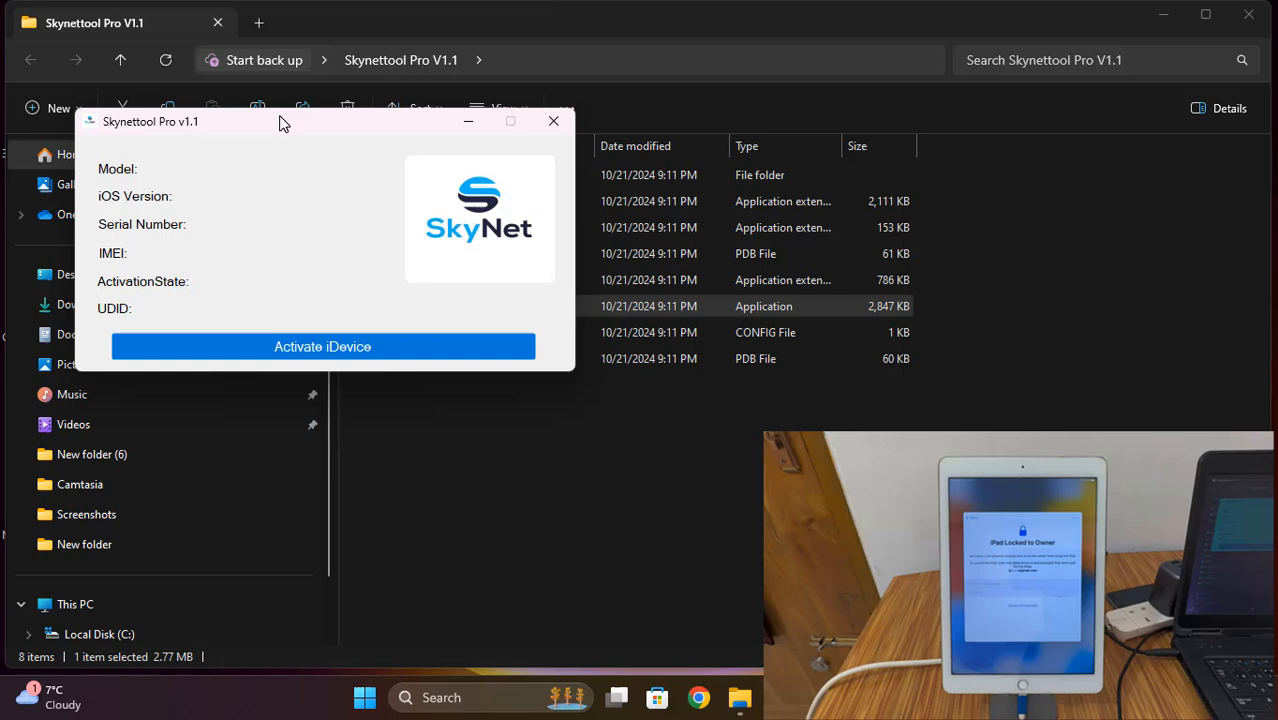
mouse_move(309, 305)
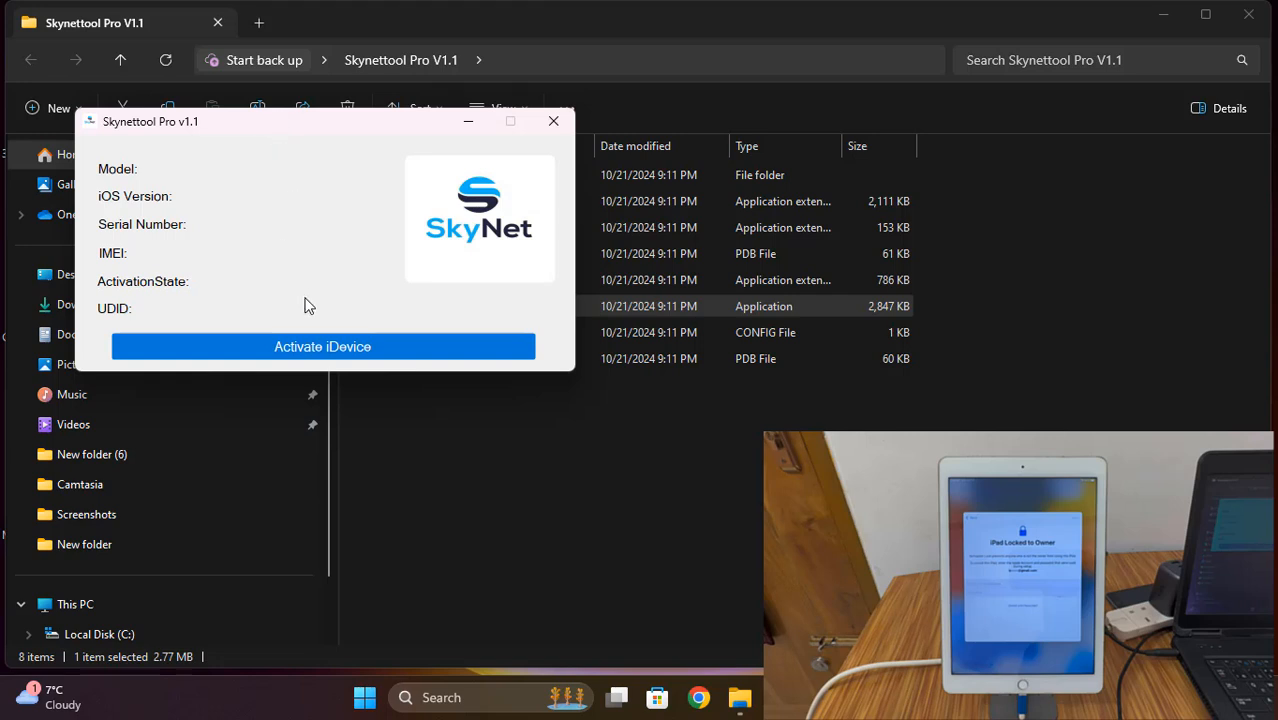
mouse_move(362, 256)
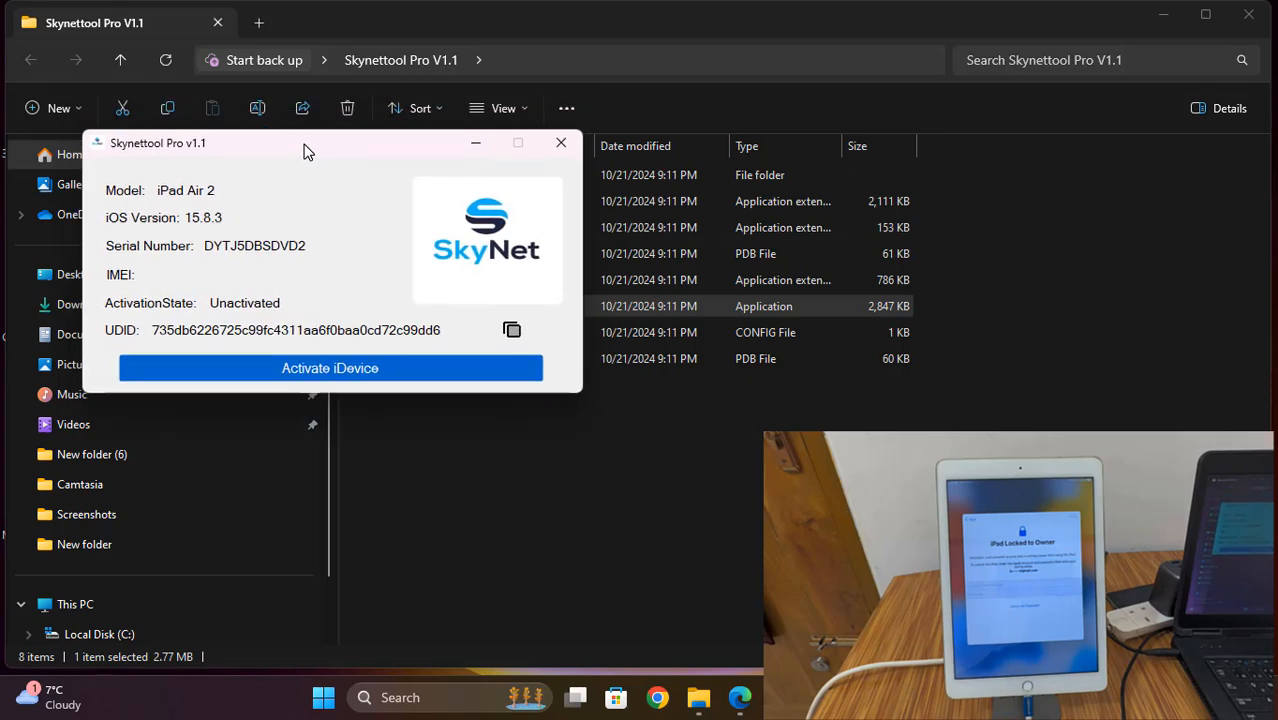
Step: Attempt iPad activation in Skynettool Pro and dismiss the palera1n jailbreak-required notice
left_click_drag(308, 142, 332, 123)
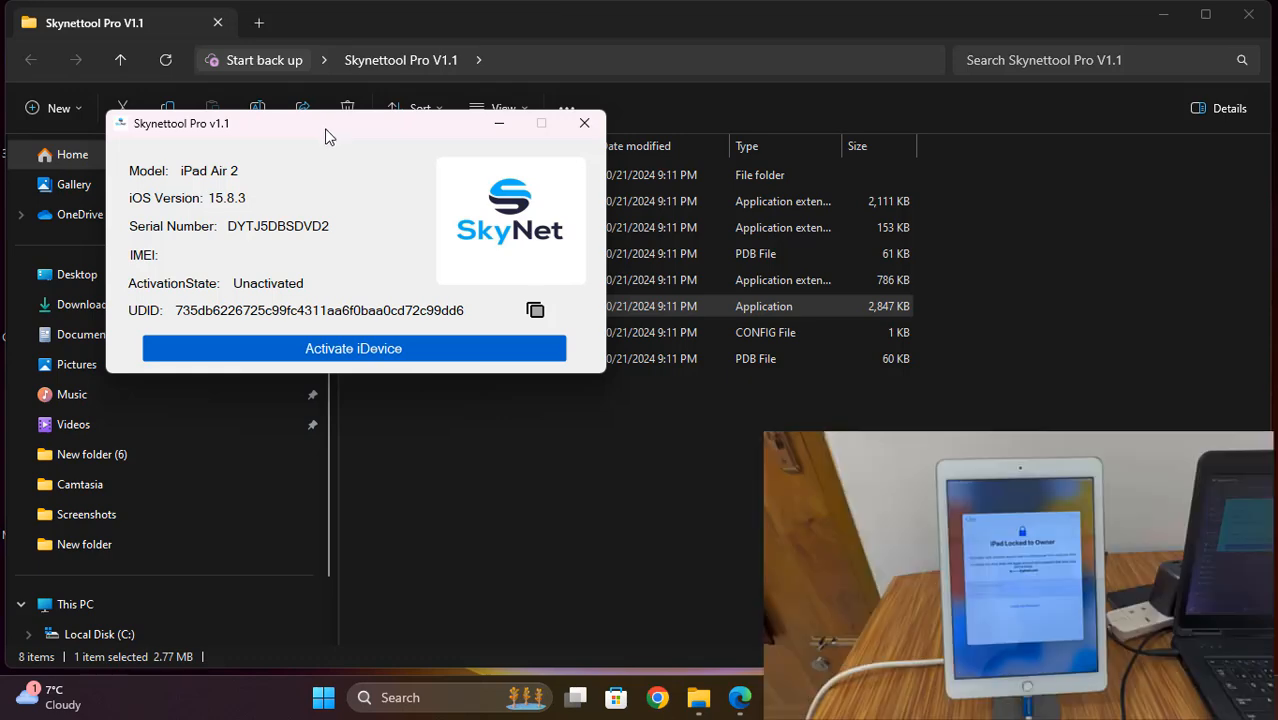
left_click(353, 348)
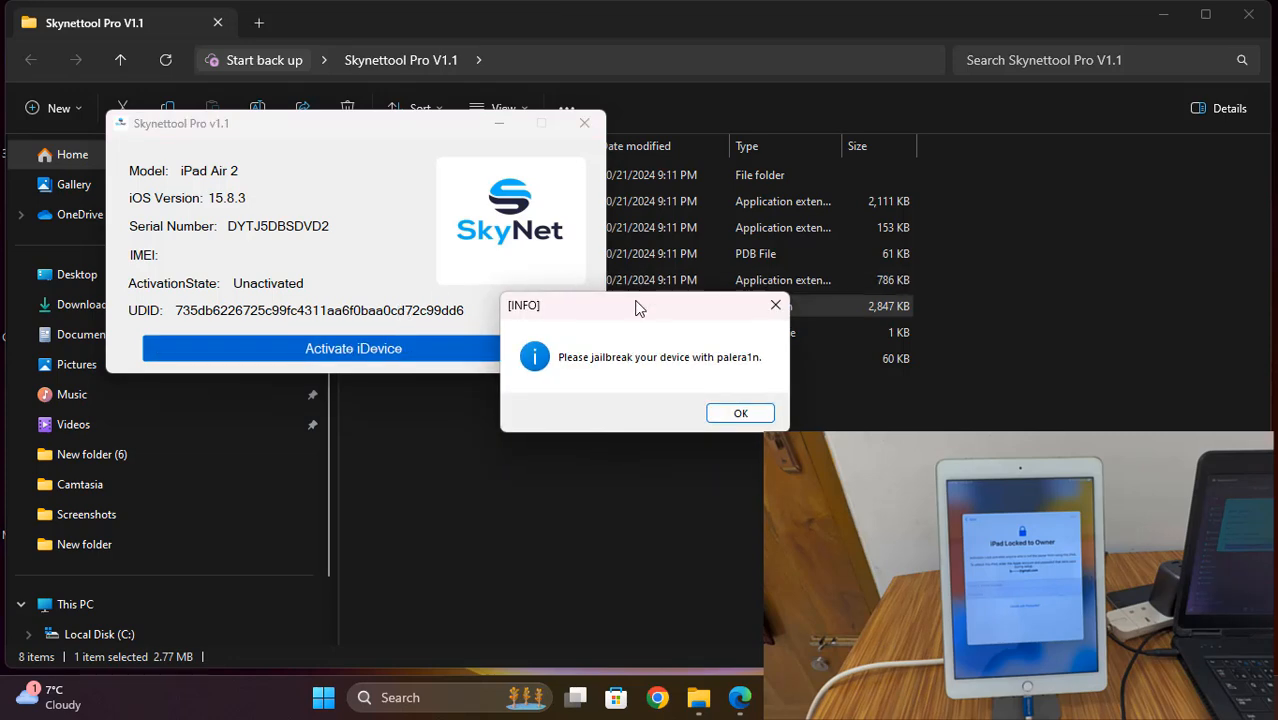
left_click_drag(640, 305, 305, 166)
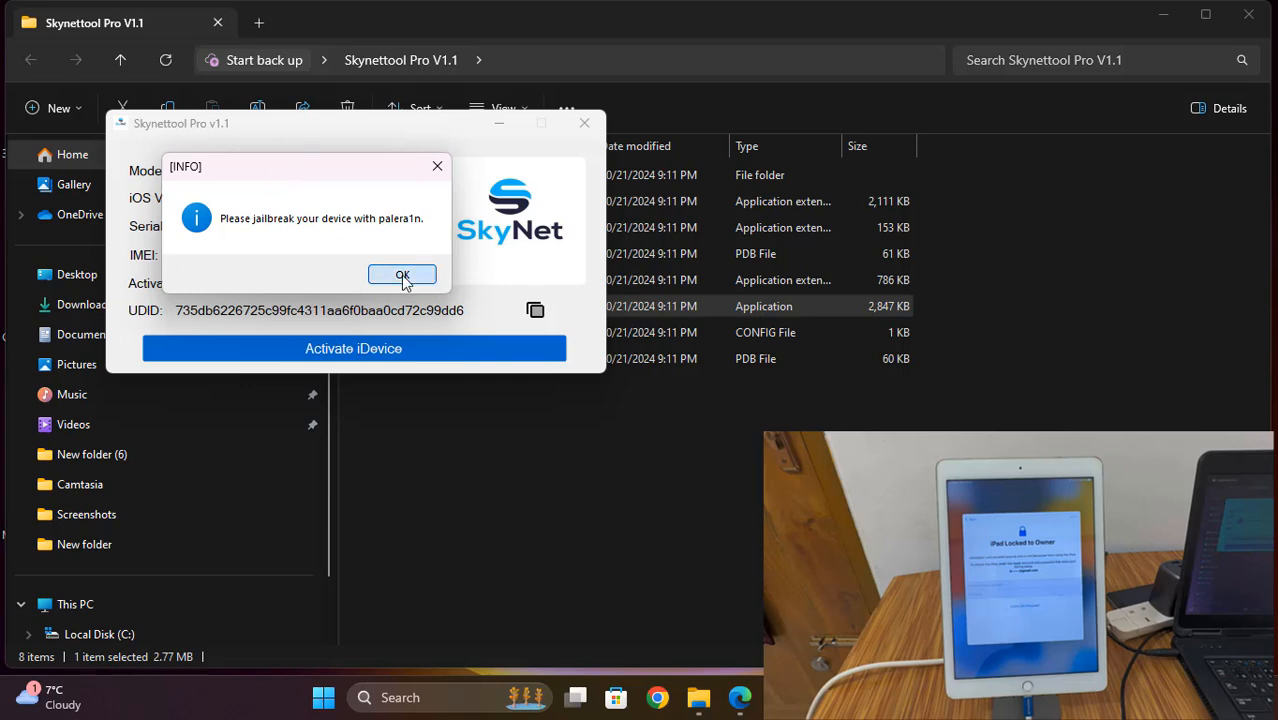
left_click(402, 275)
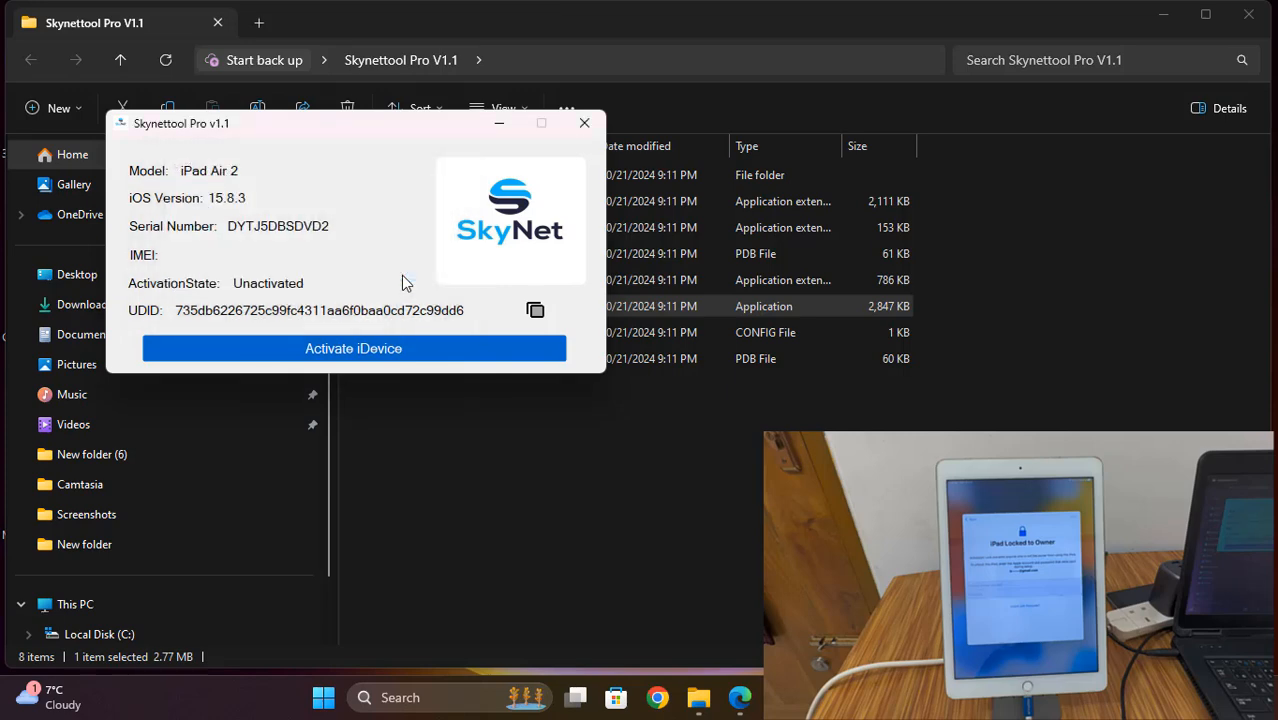
mouse_move(470, 218)
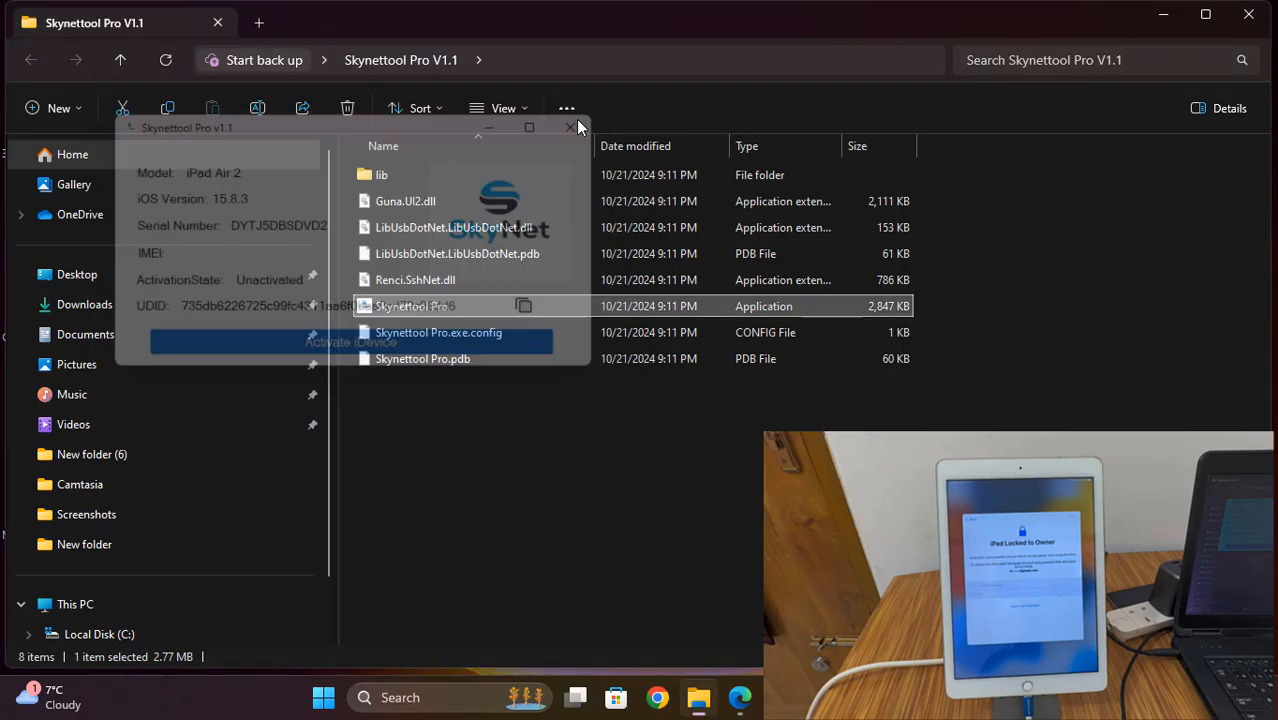
Step: Close Skynettool Pro and launch Skynet Ultra v1.6 from its desktop folder
left_click(570, 127)
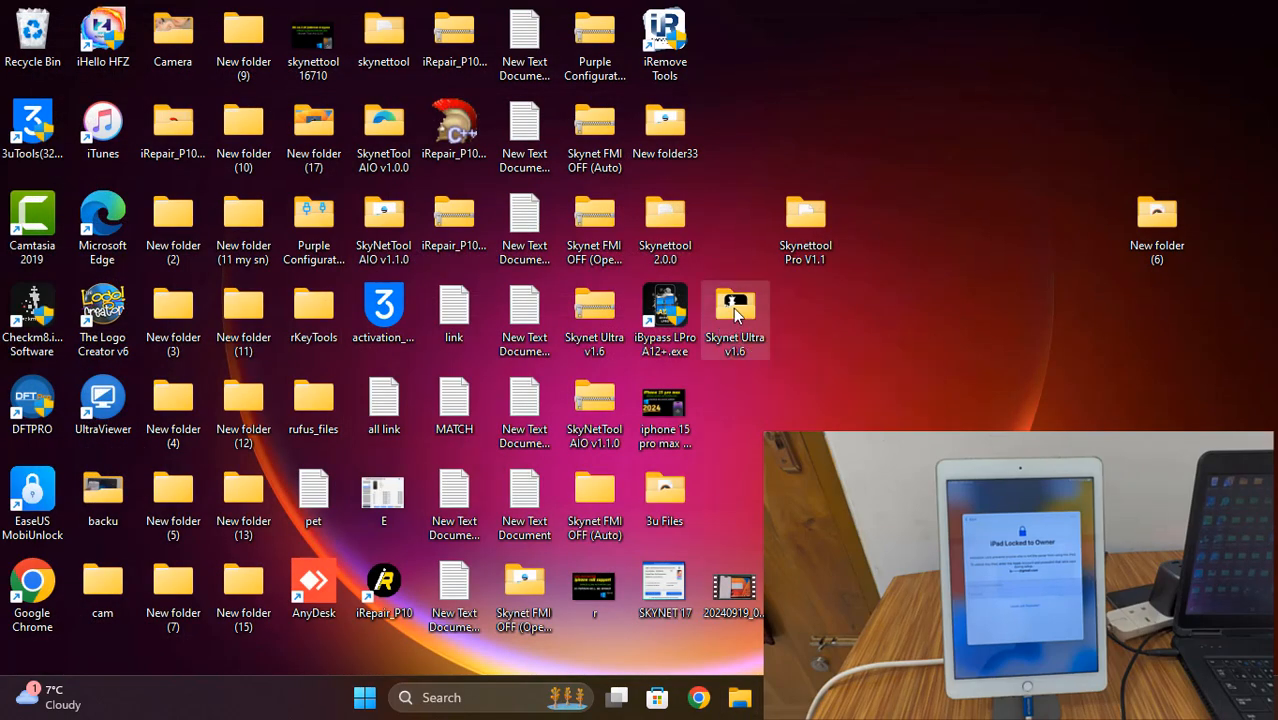
double_click(735, 305)
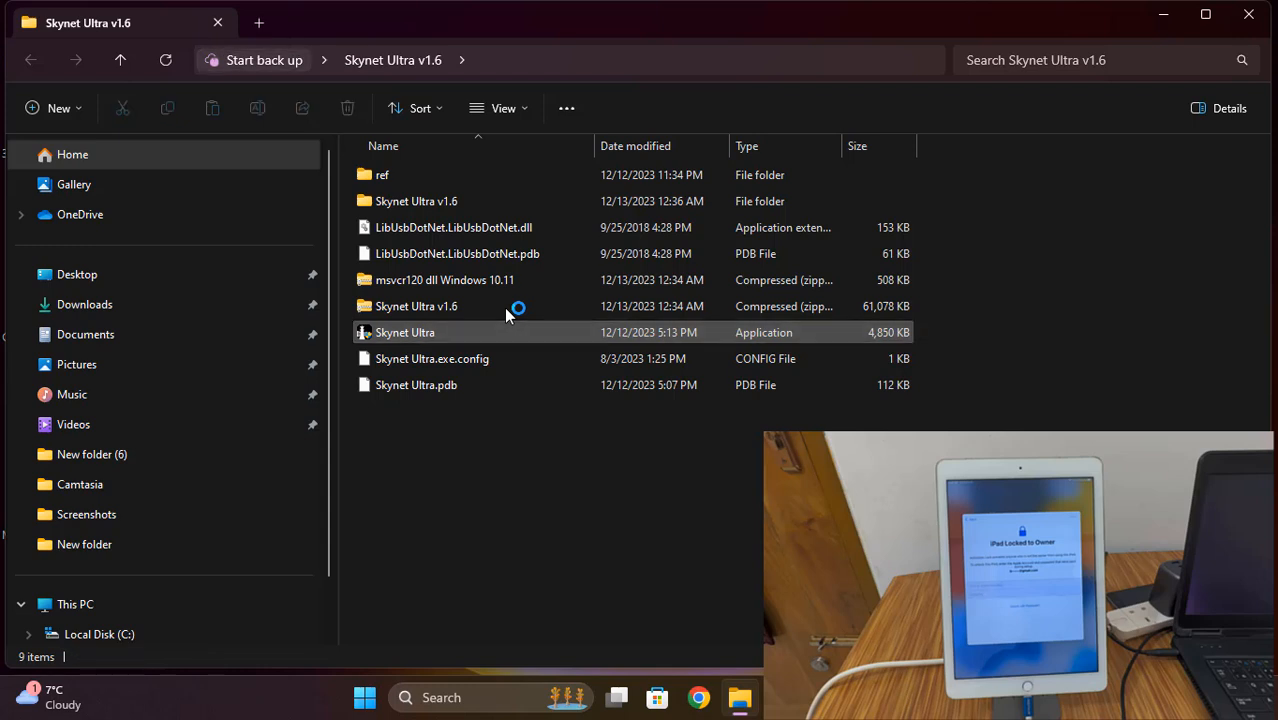
left_click(405, 332)
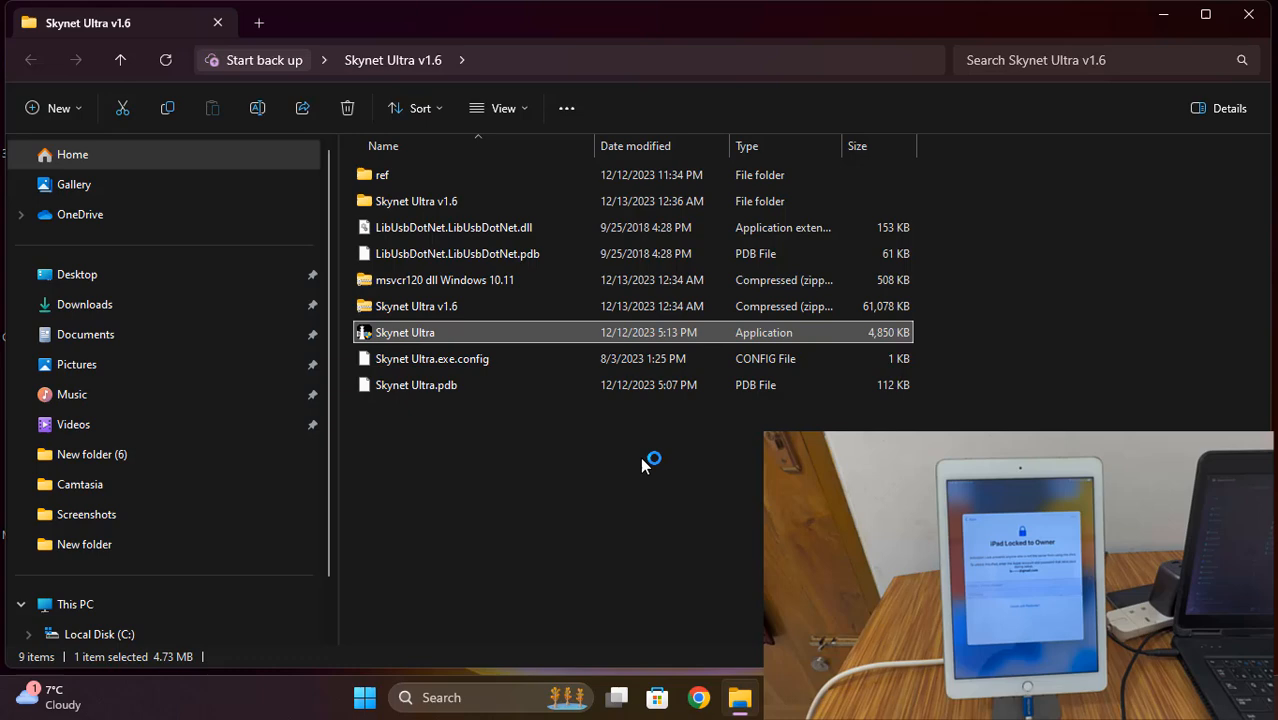
double_click(405, 332)
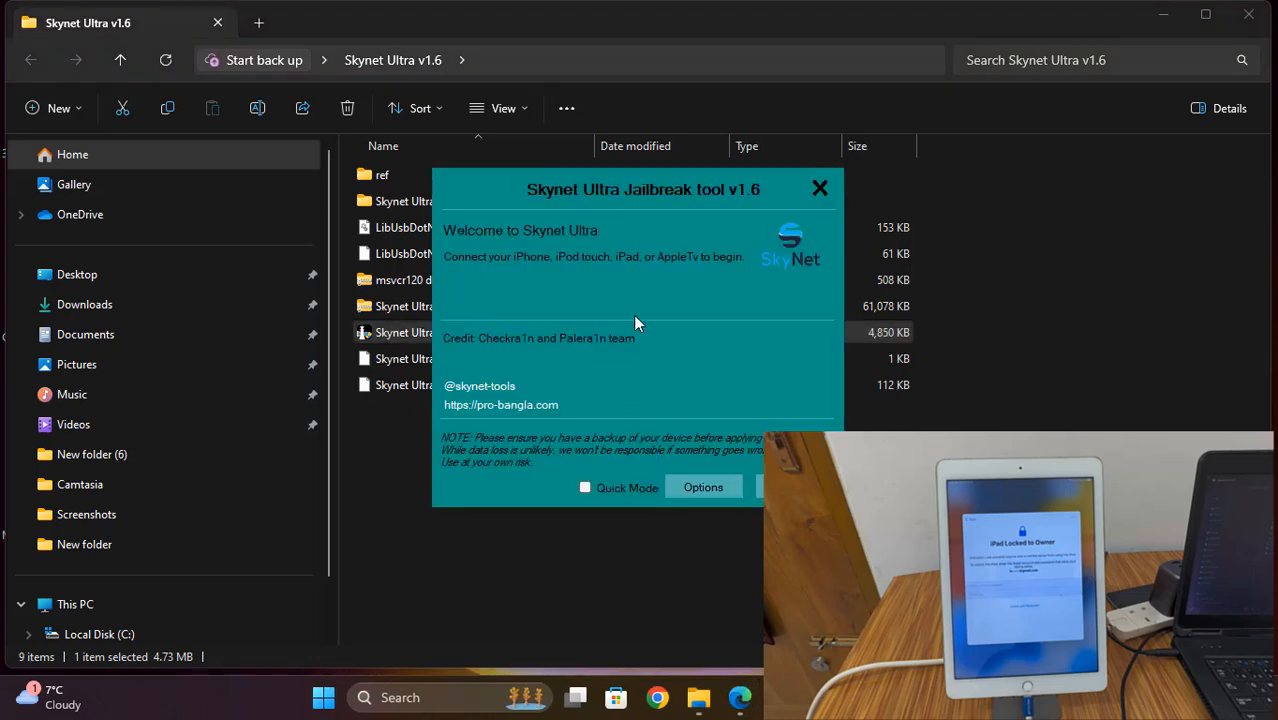
left_click_drag(643, 189, 497, 124)
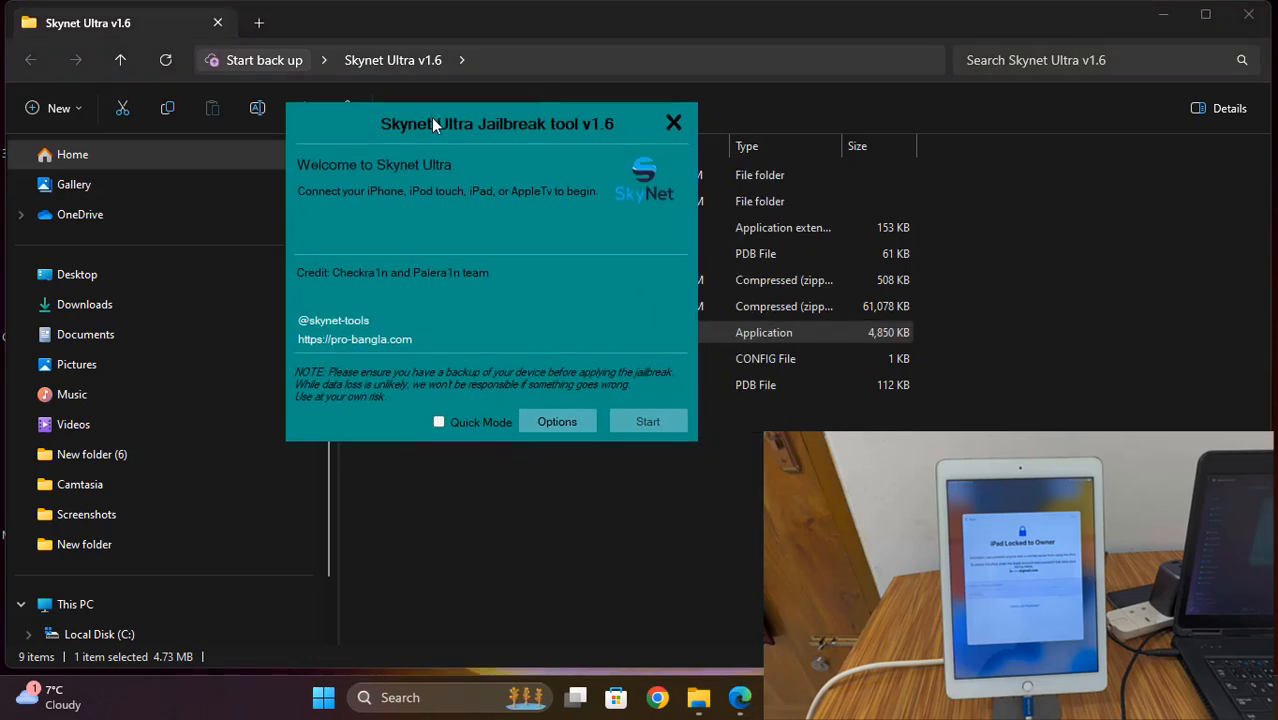
left_click_drag(435, 123, 398, 111)
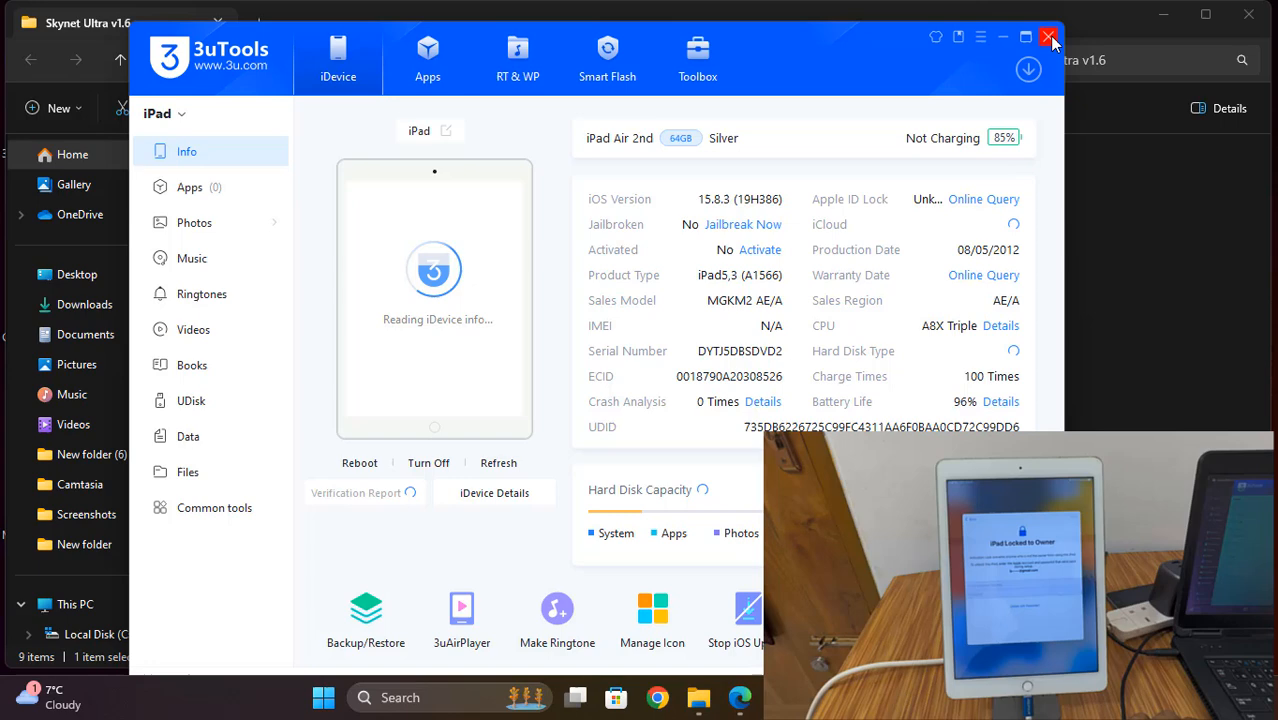
Step: Close 3uTools, start the Skynet Ultra jailbreak, and put the iPad into recovery mode
left_click(1050, 37)
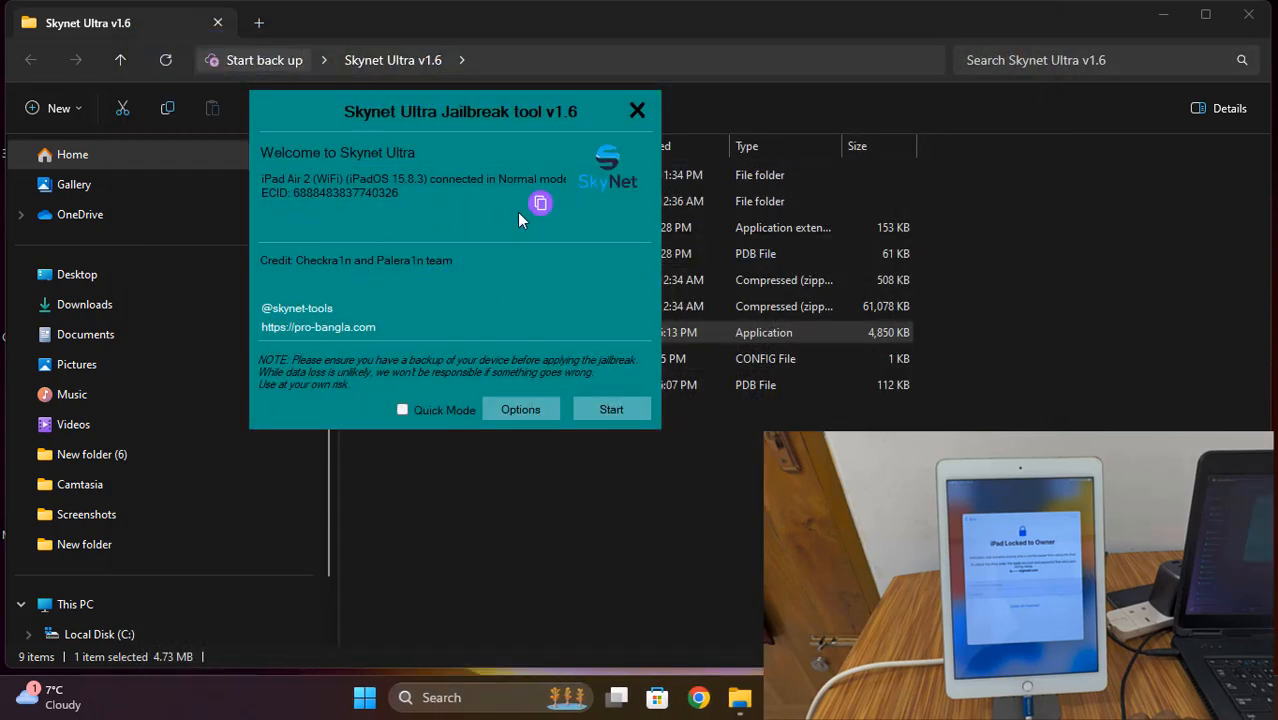
mouse_move(605, 200)
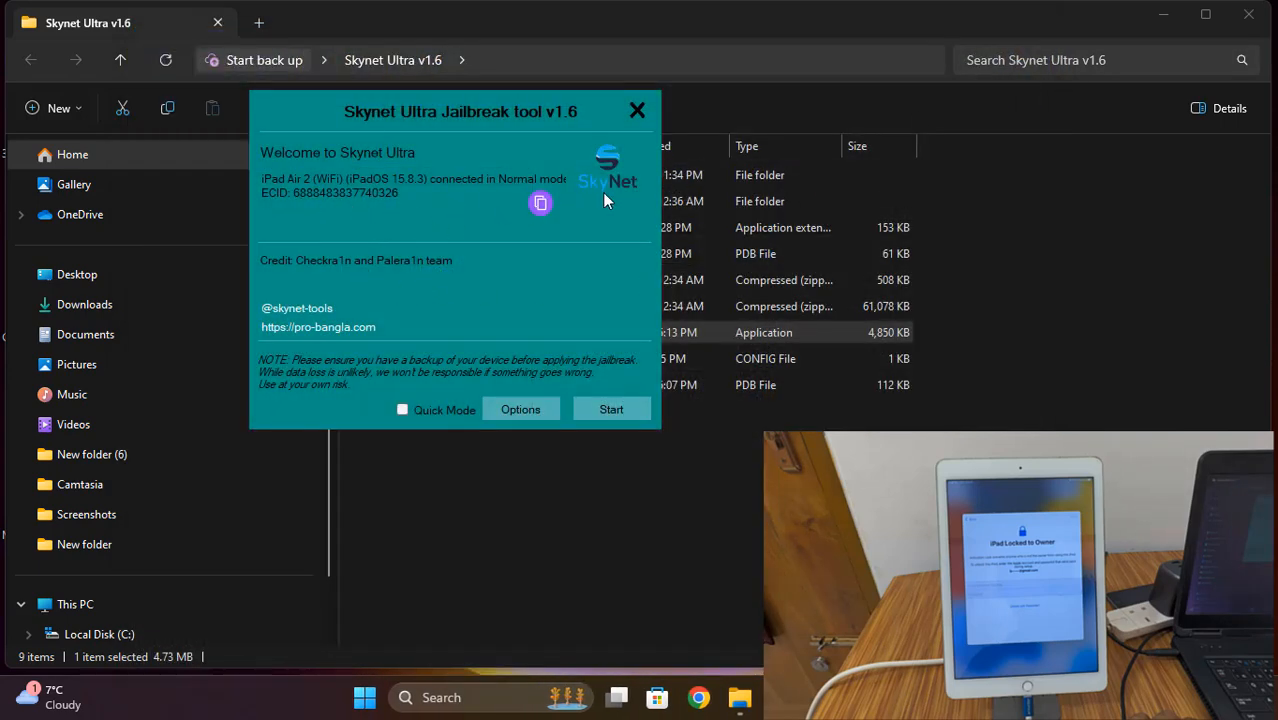
left_click(540, 203)
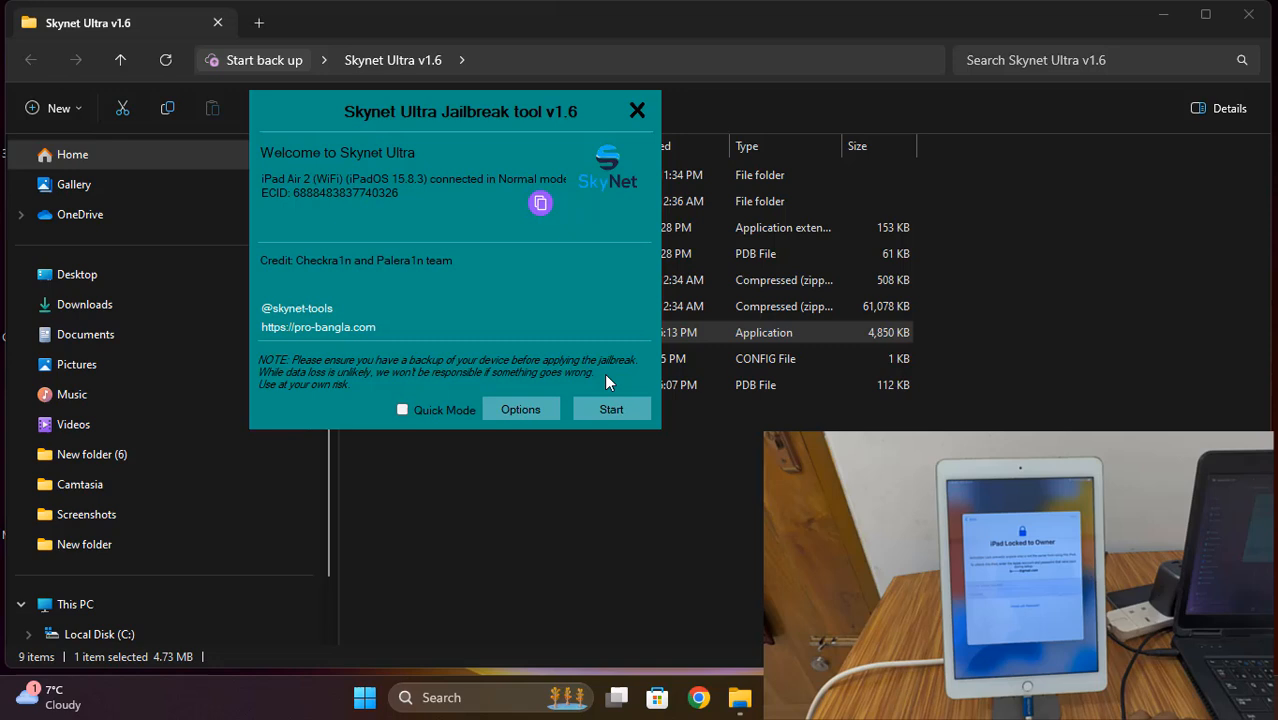
left_click(610, 409)
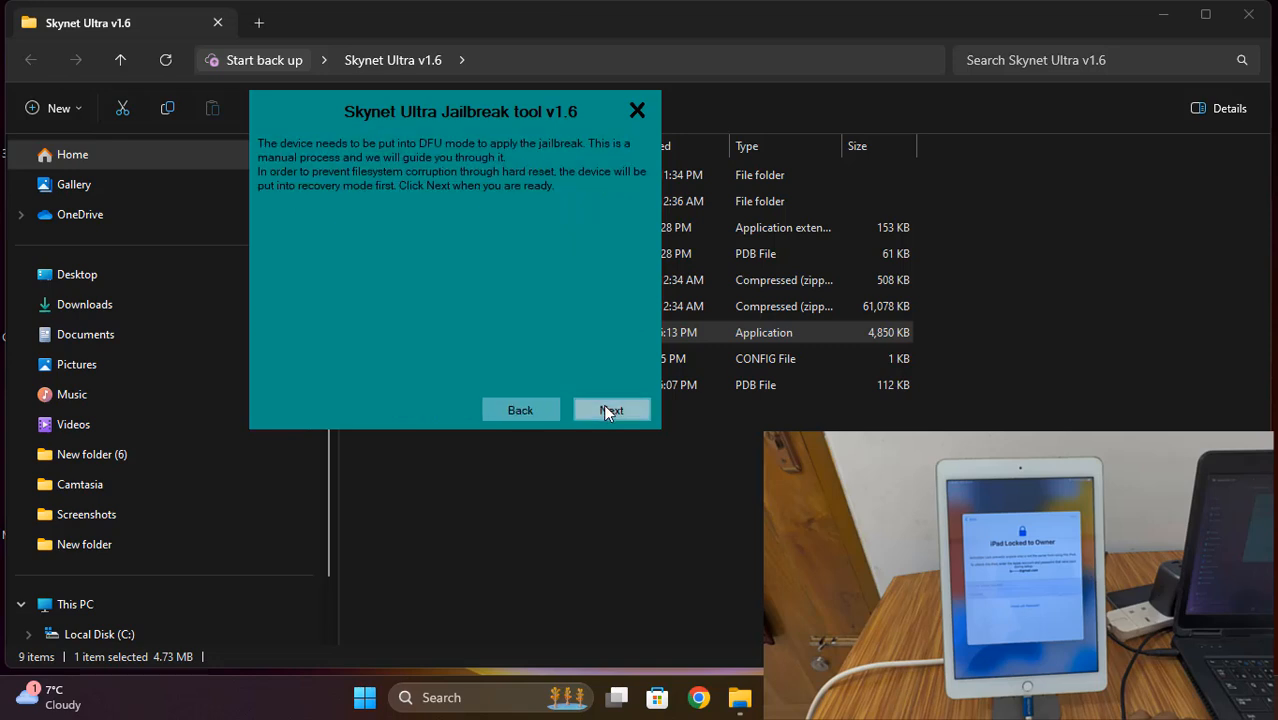
left_click(611, 410)
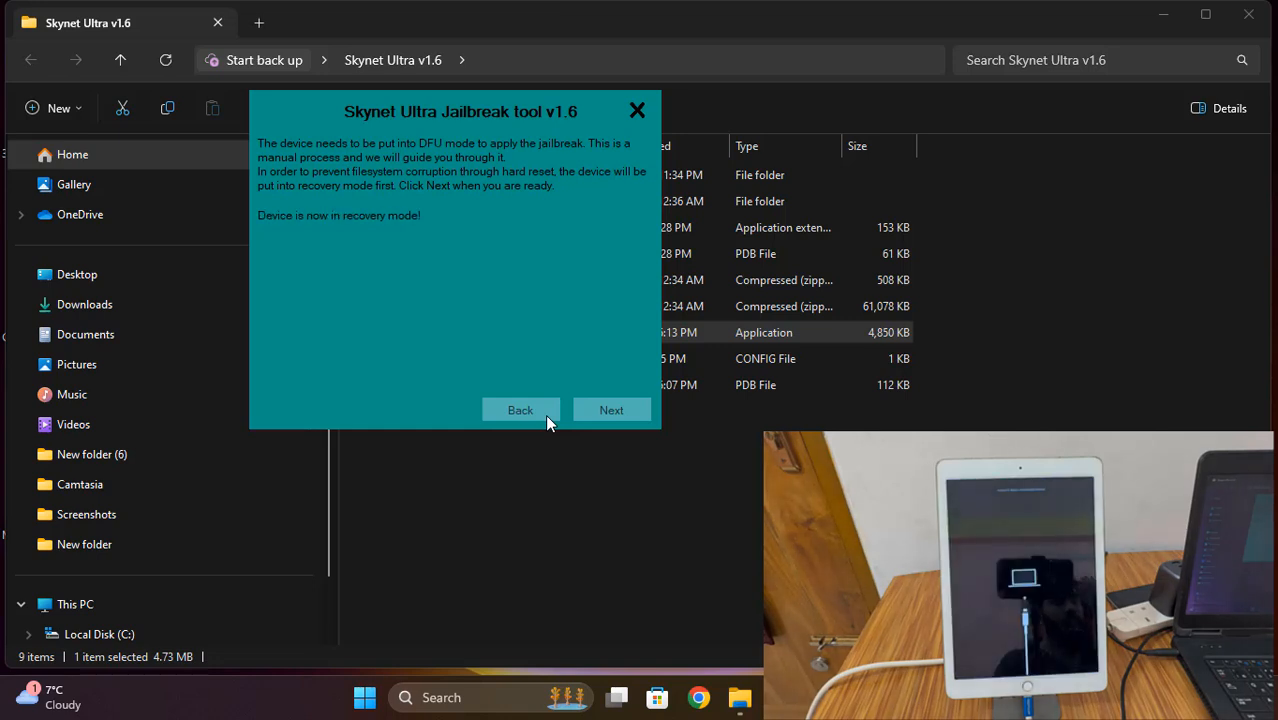
Step: Advance to the DFU-mode instructions, then quit Skynet Ultra
left_click(611, 410)
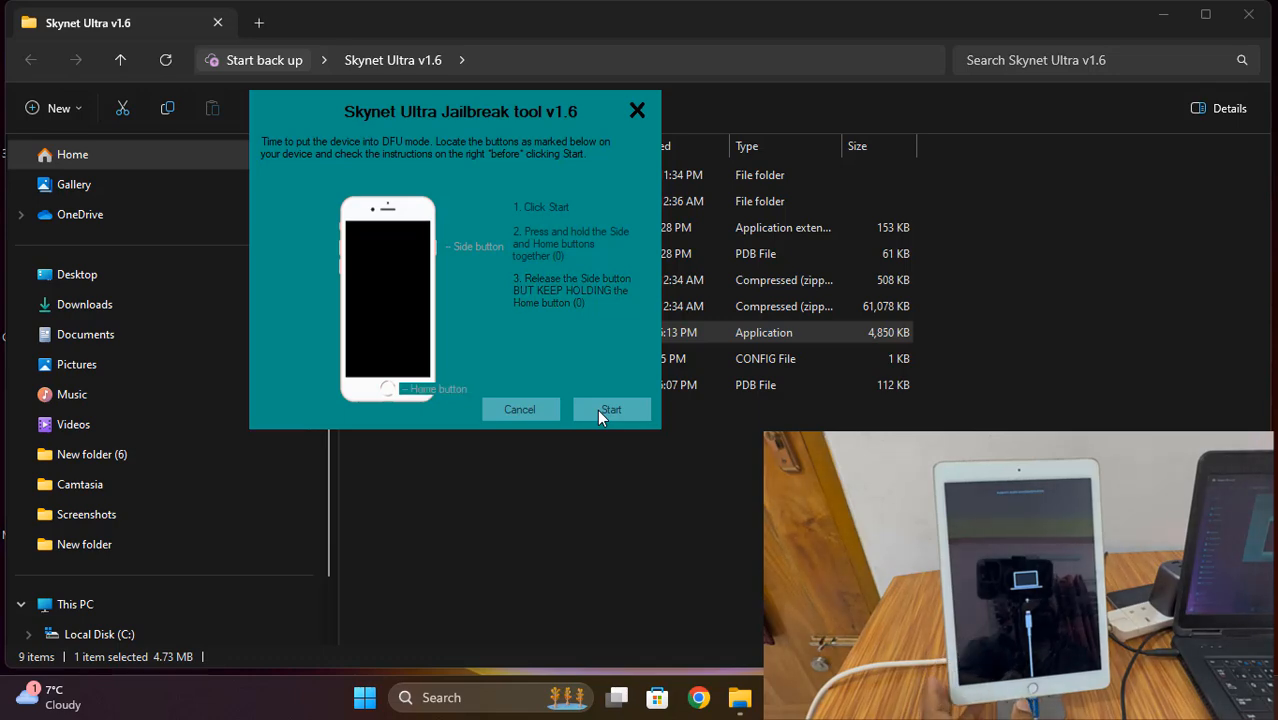
mouse_move(518, 409)
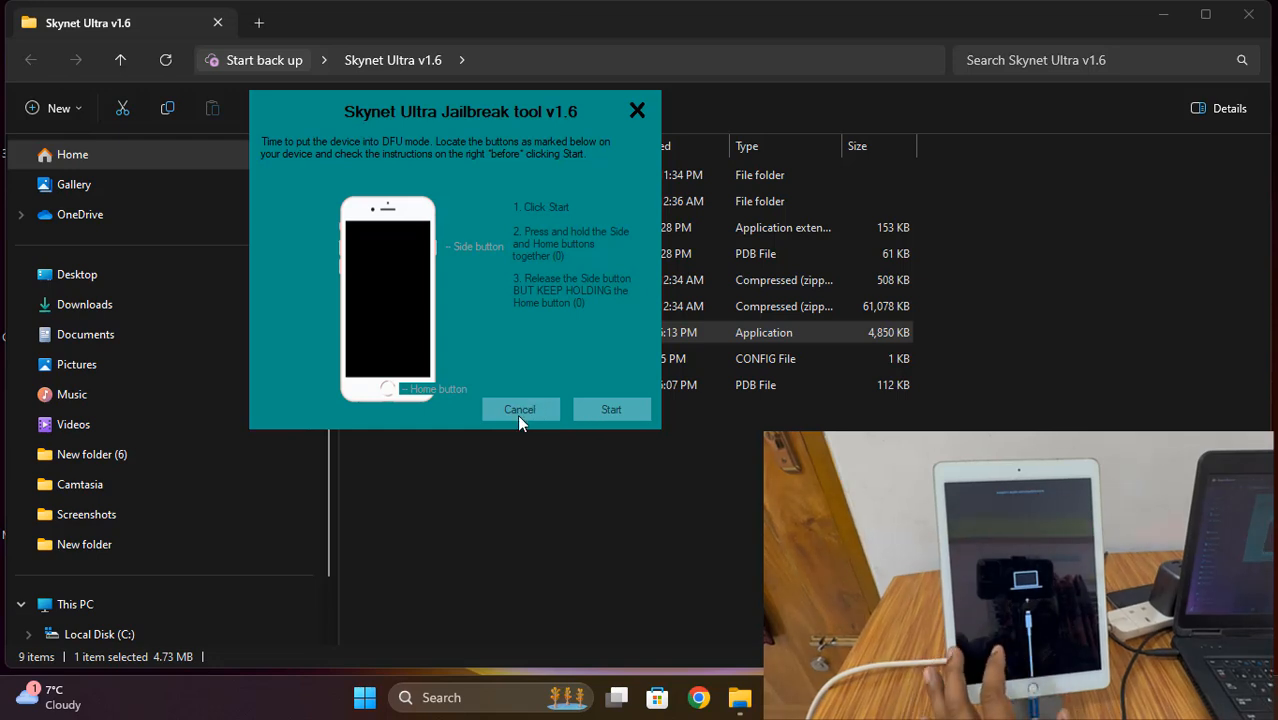
mouse_move(607, 257)
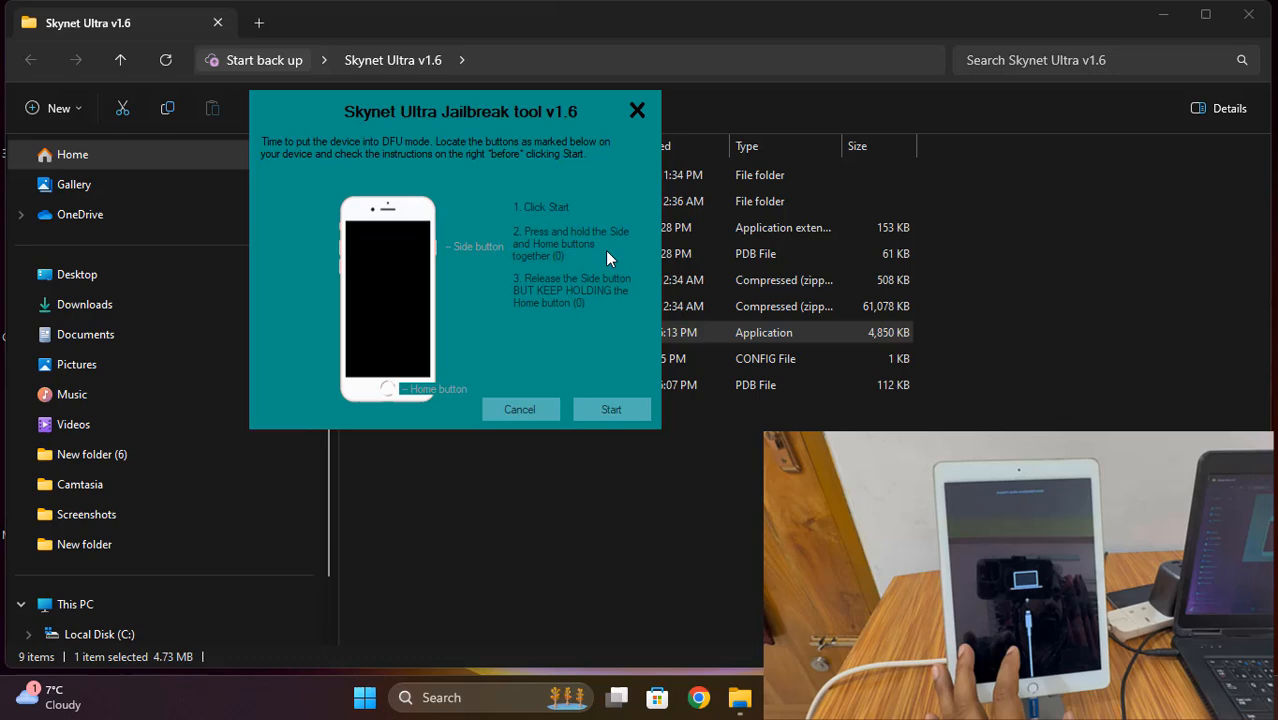
left_click(519, 409)
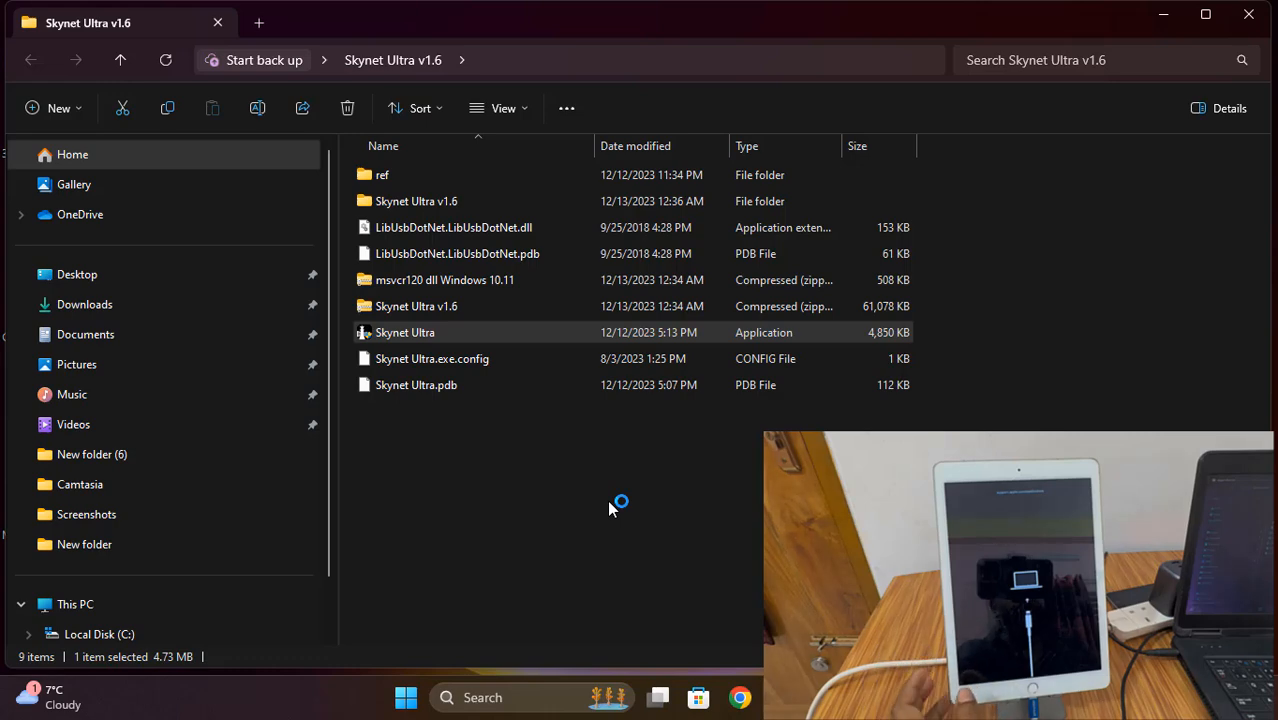
Step: Relaunch Skynet Ultra, let the DFU jailbreak install reach All done, then close it
double_click(405, 332)
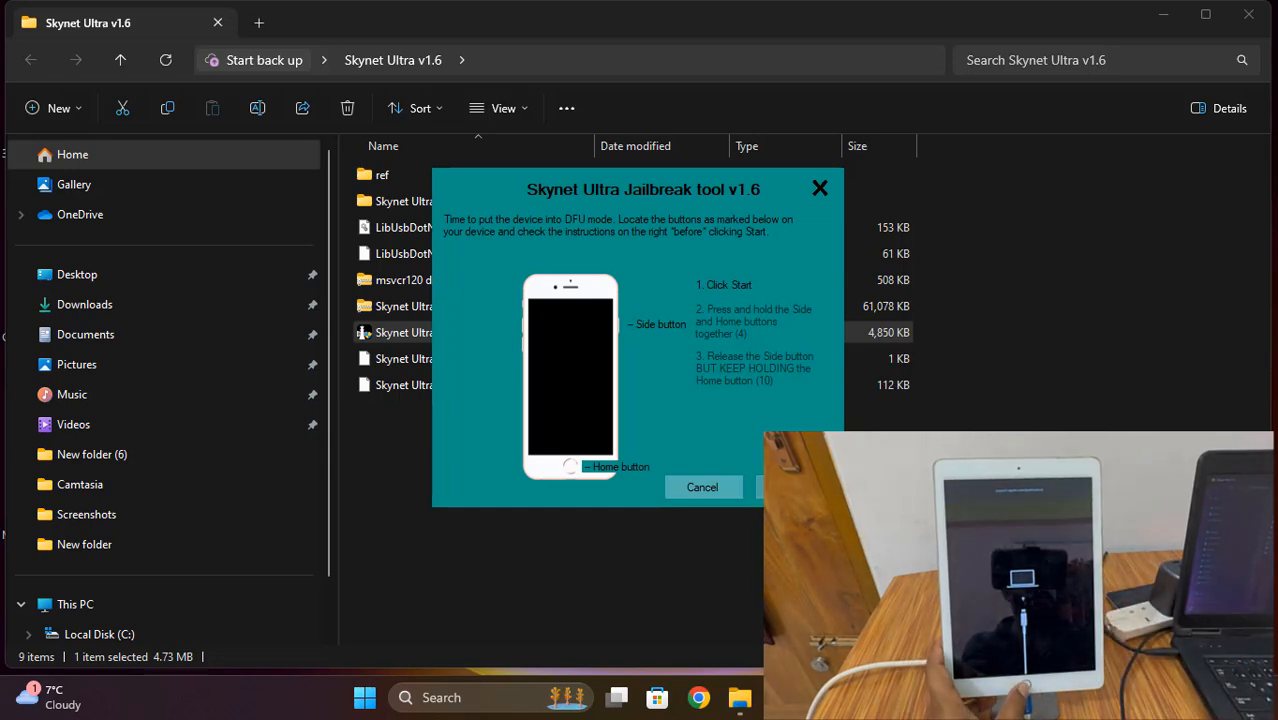
mouse_move(855, 378)
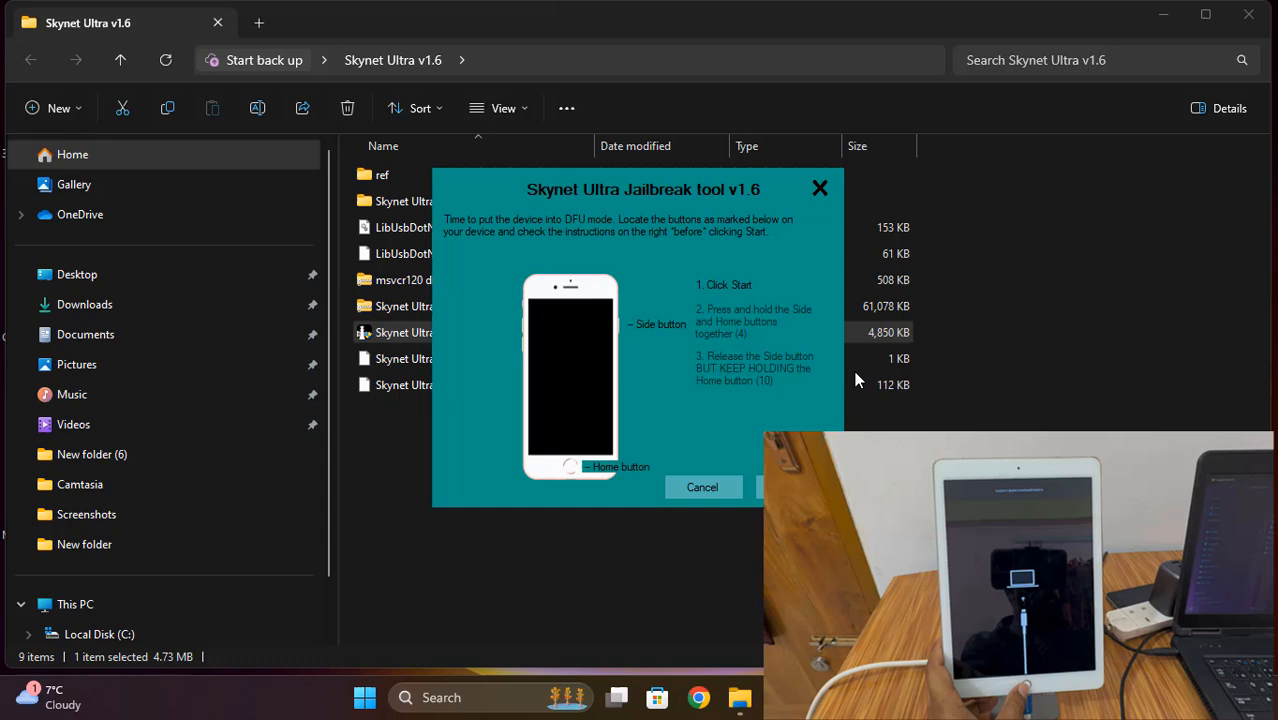
mouse_move(735, 587)
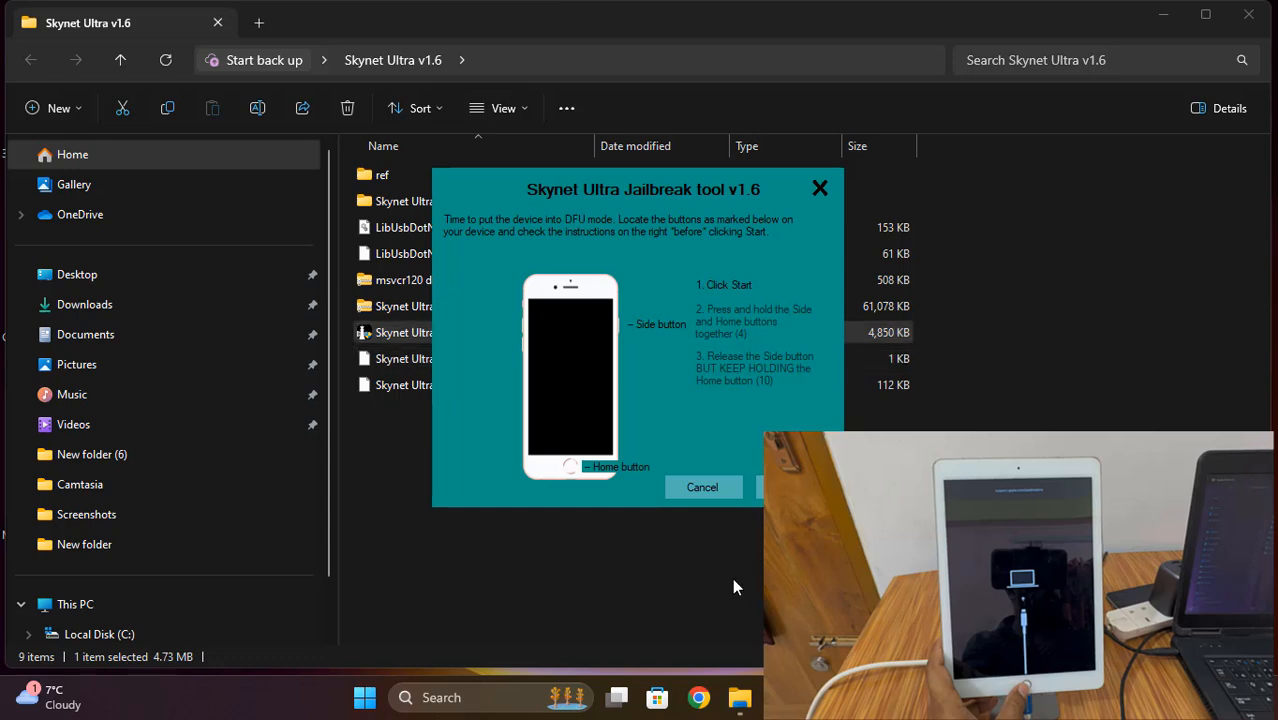
mouse_move(530, 698)
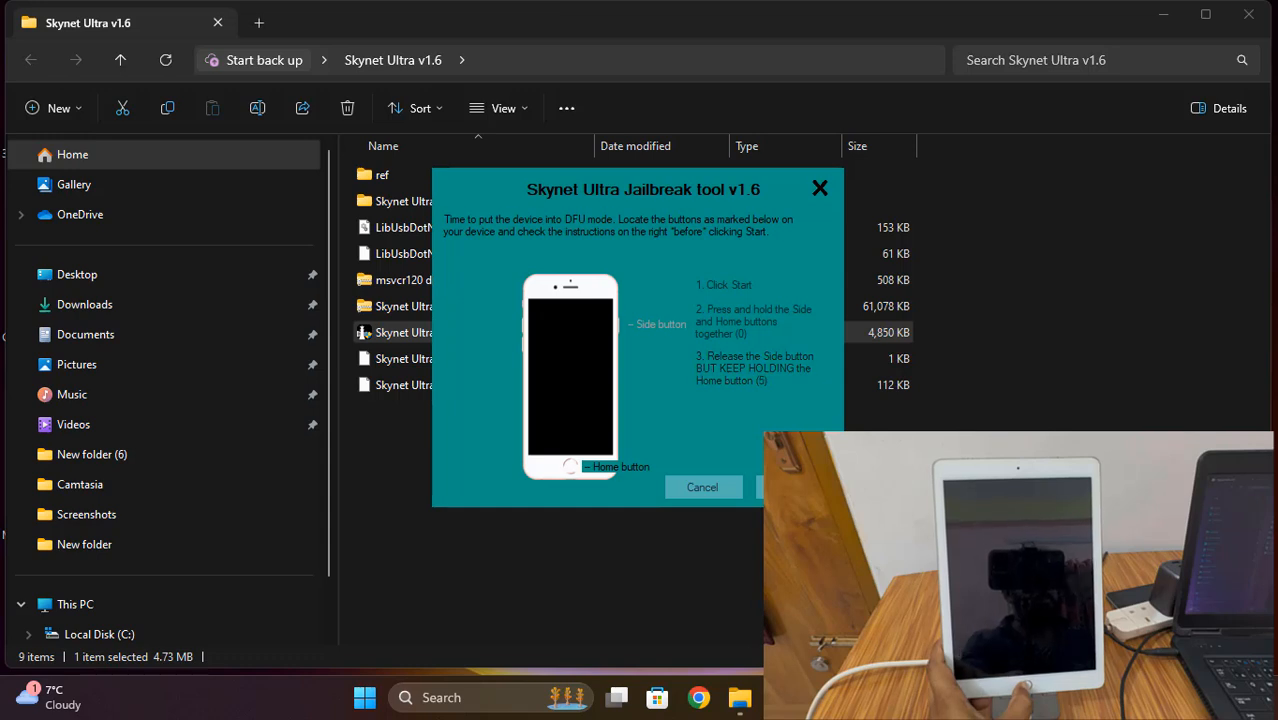
left_click(780, 487)
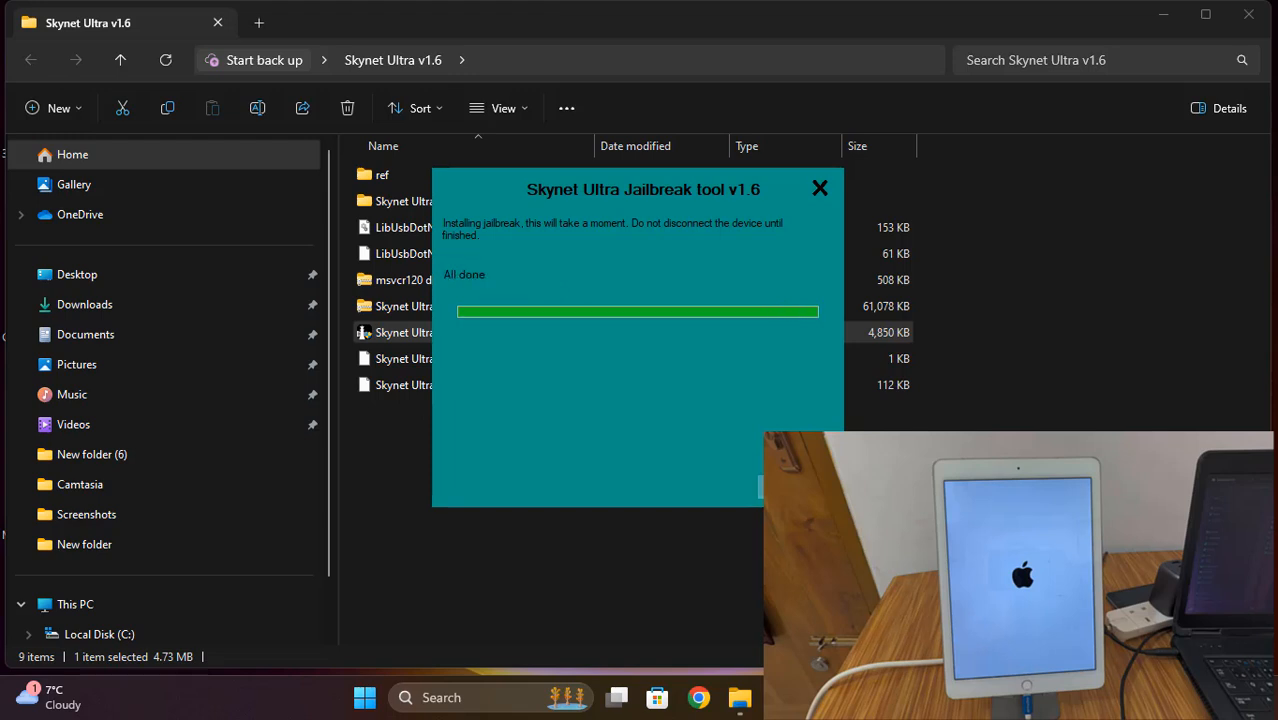
left_click(819, 188)
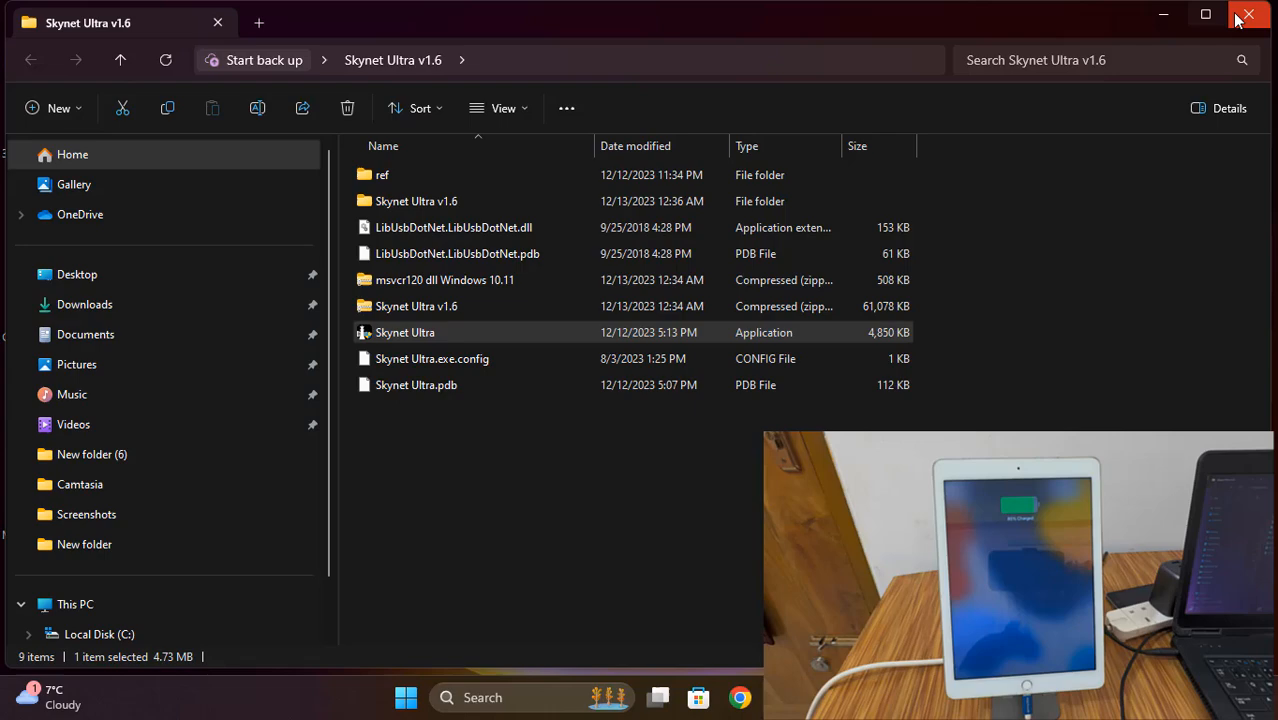
Step: Close the Skynet Ultra folder, relaunch Skynettool Pro, and copy the iPad's UDID
left_click(1248, 15)
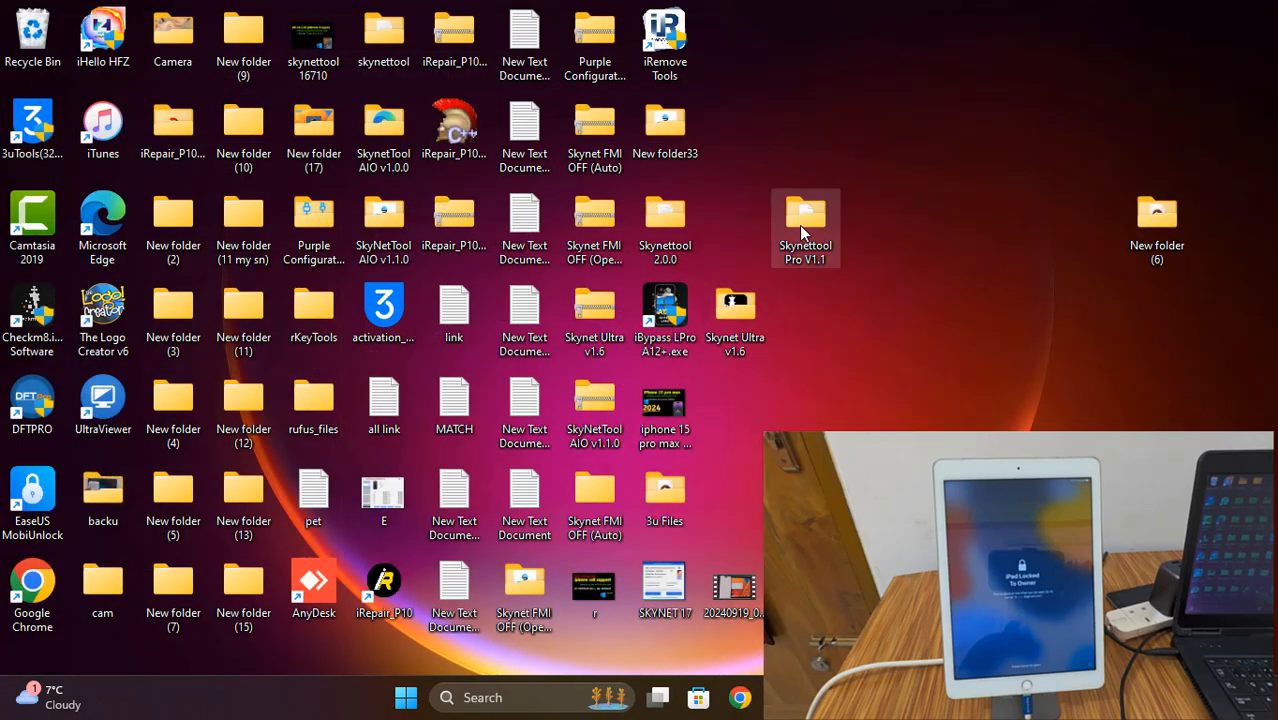
double_click(805, 214)
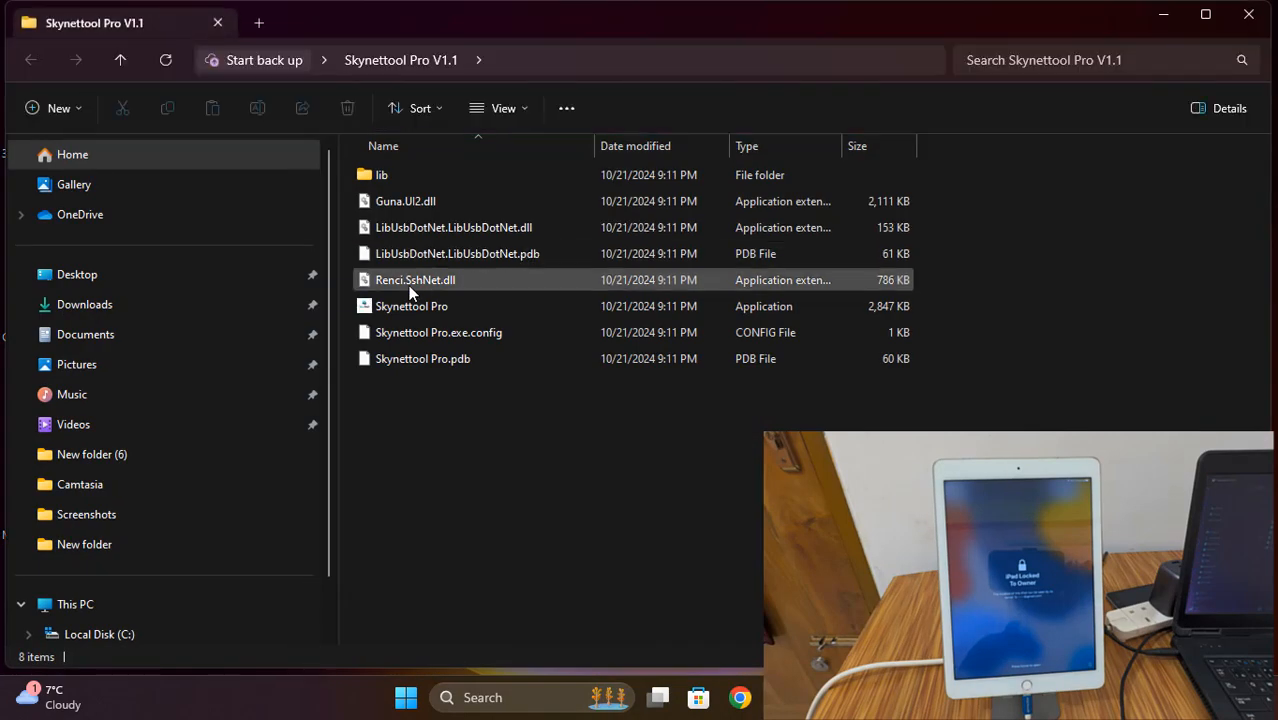
left_click(411, 306)
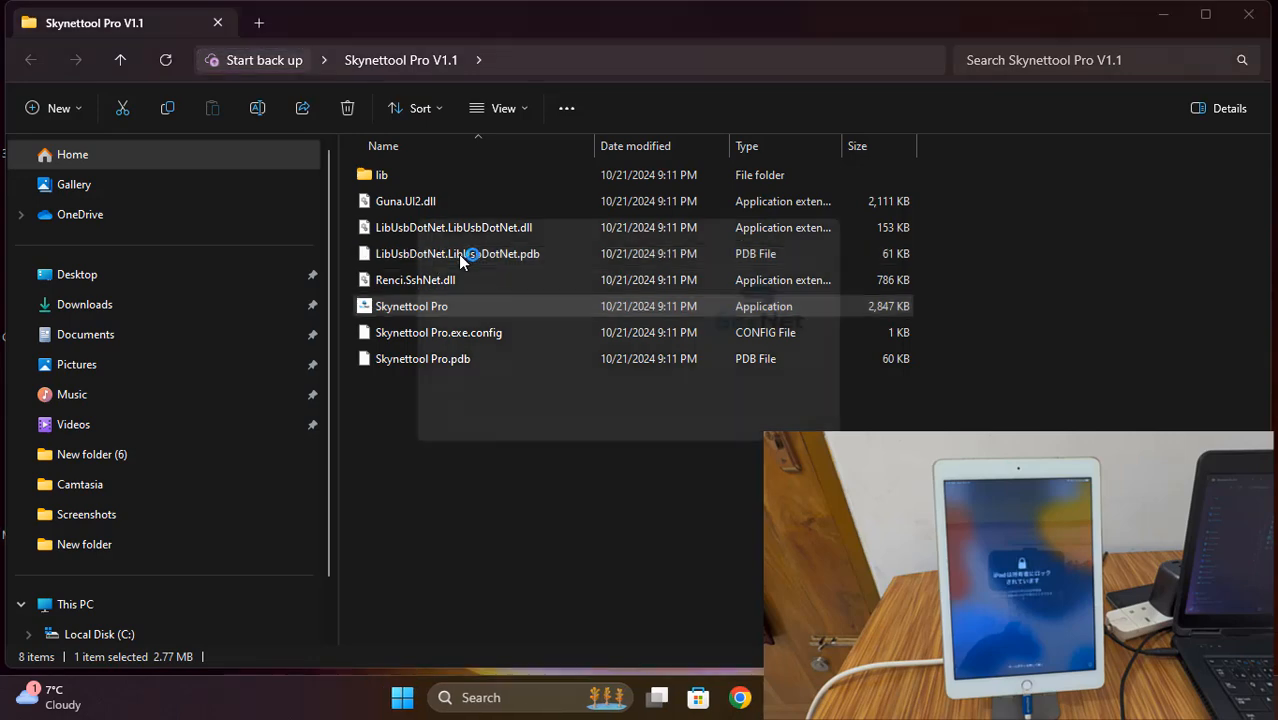
double_click(411, 306)
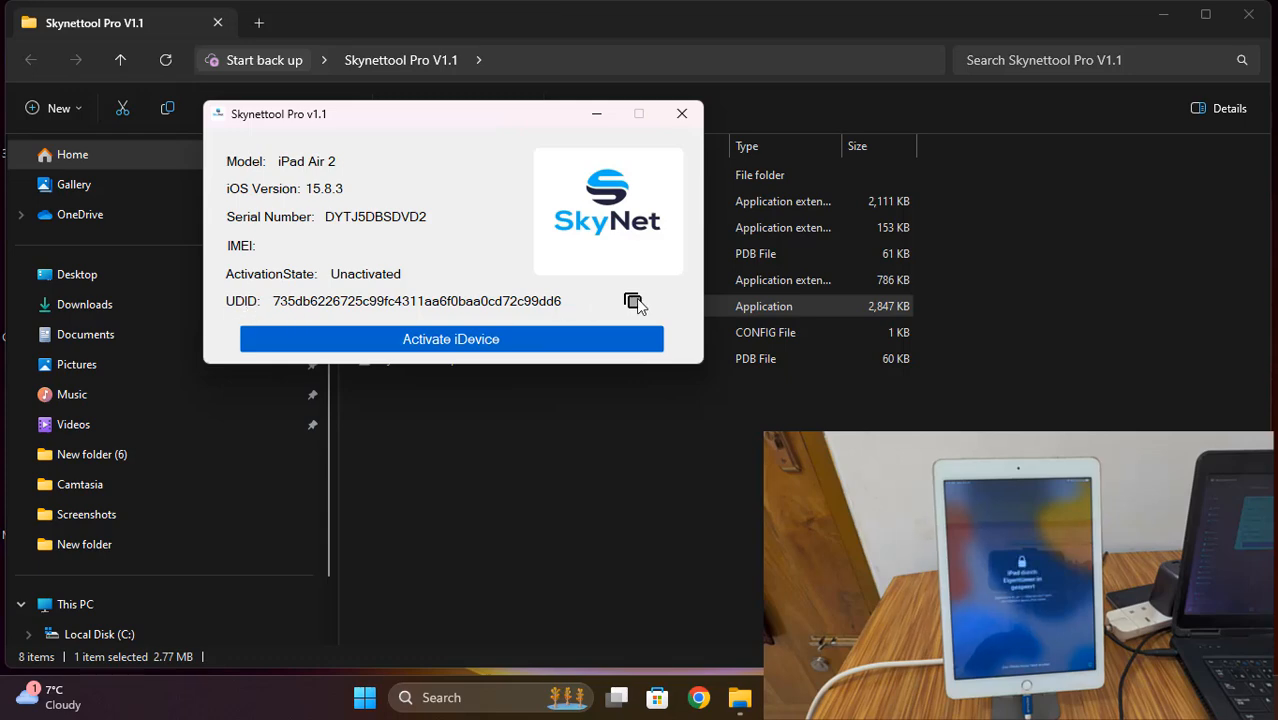
left_click(633, 302)
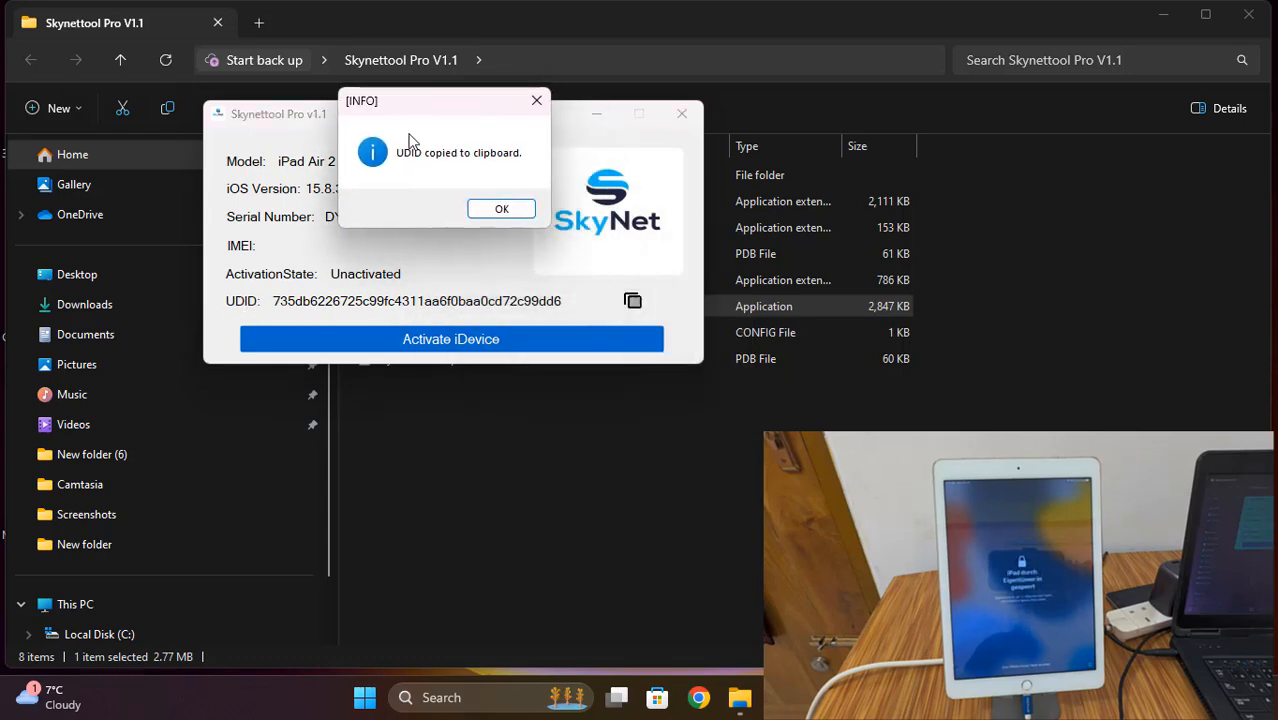
left_click(502, 208)
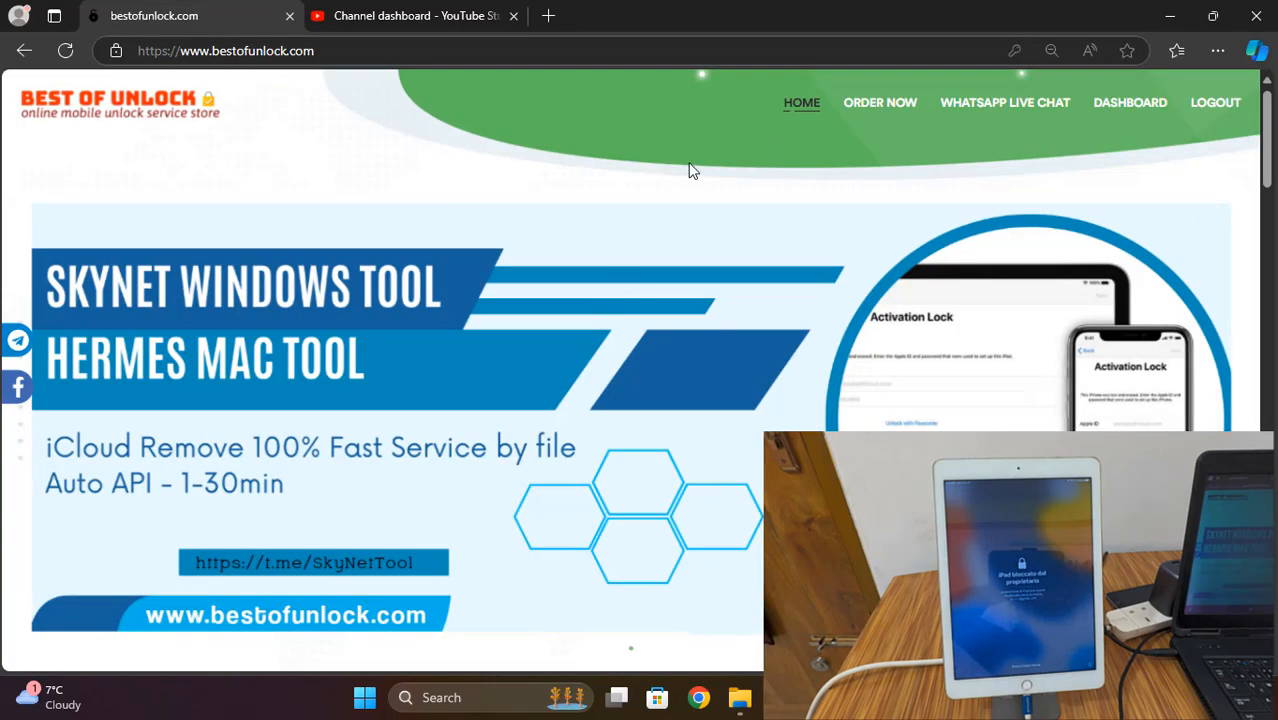
mouse_move(1130, 103)
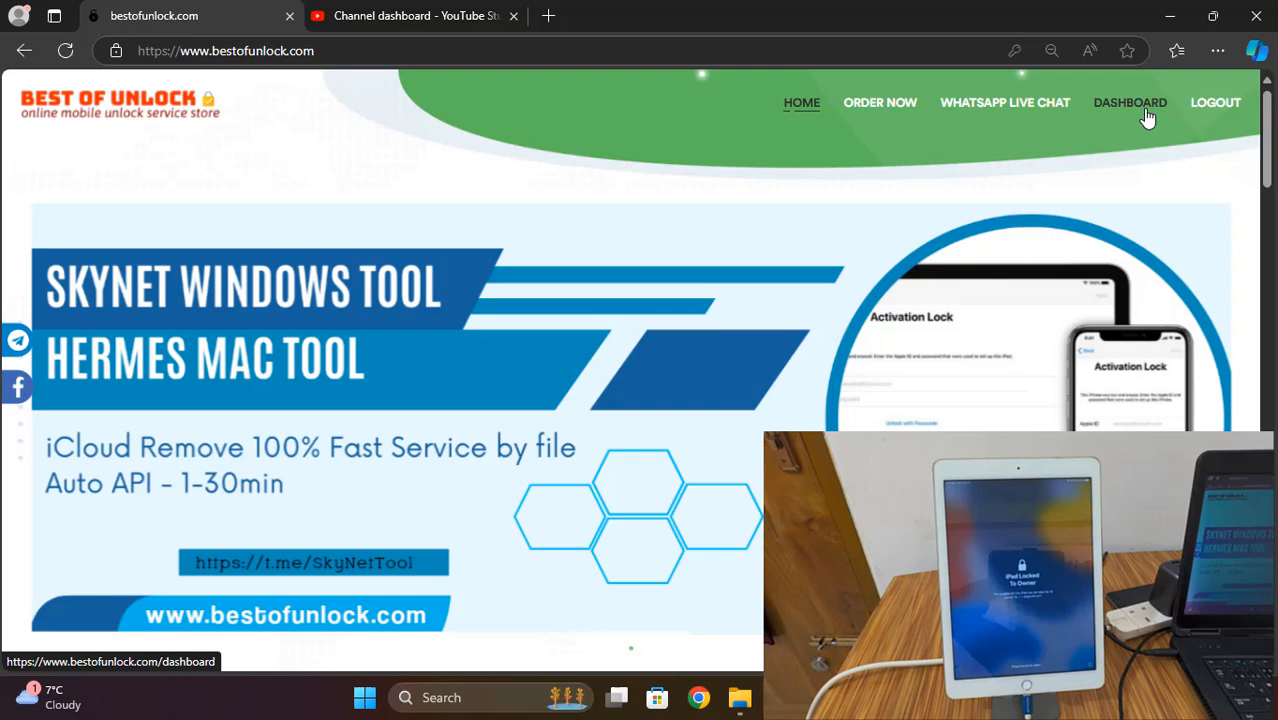
Step: Open the bestofunlock.com dashboard and reach the IMEI Services order page via Order Now
left_click(1130, 102)
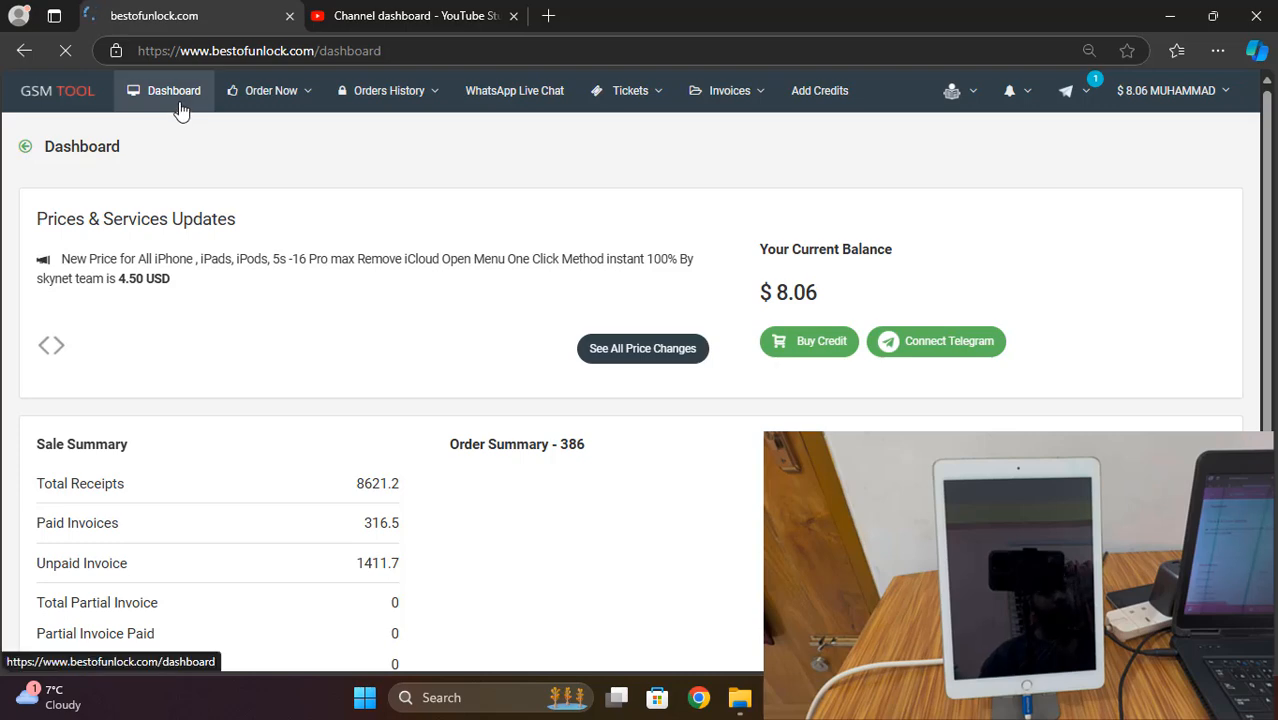
left_click(270, 90)
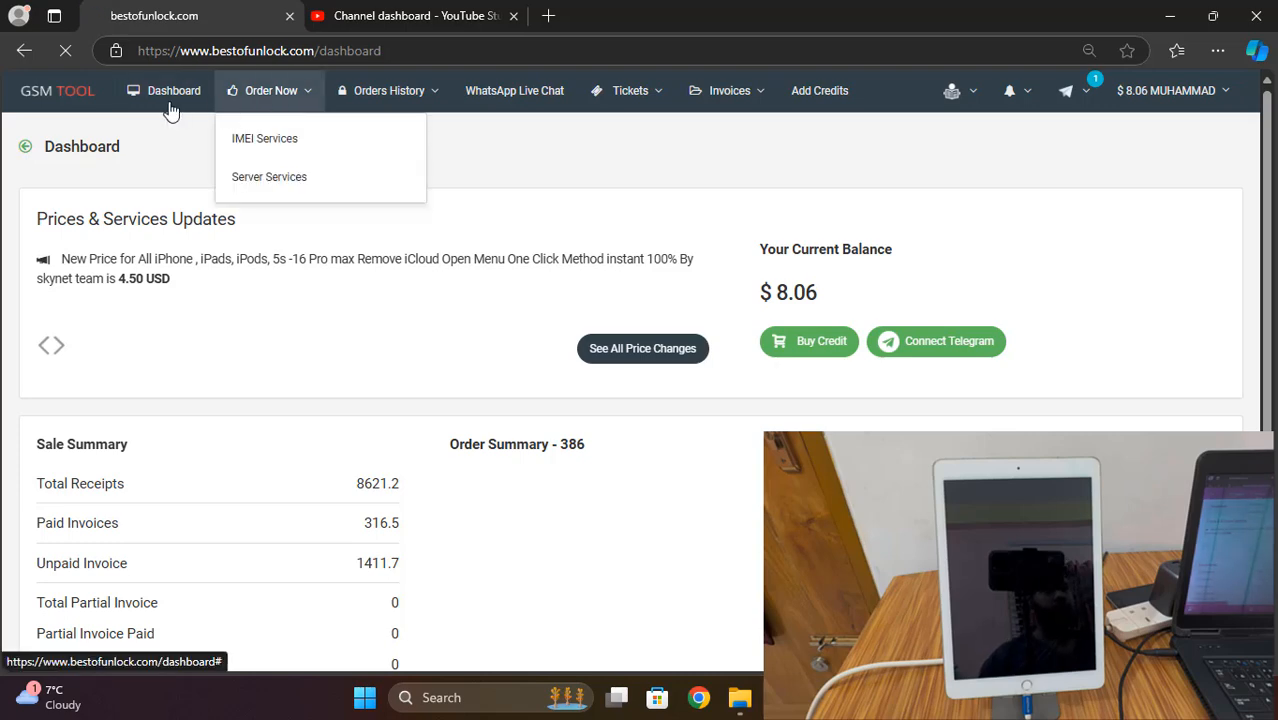
left_click(173, 90)
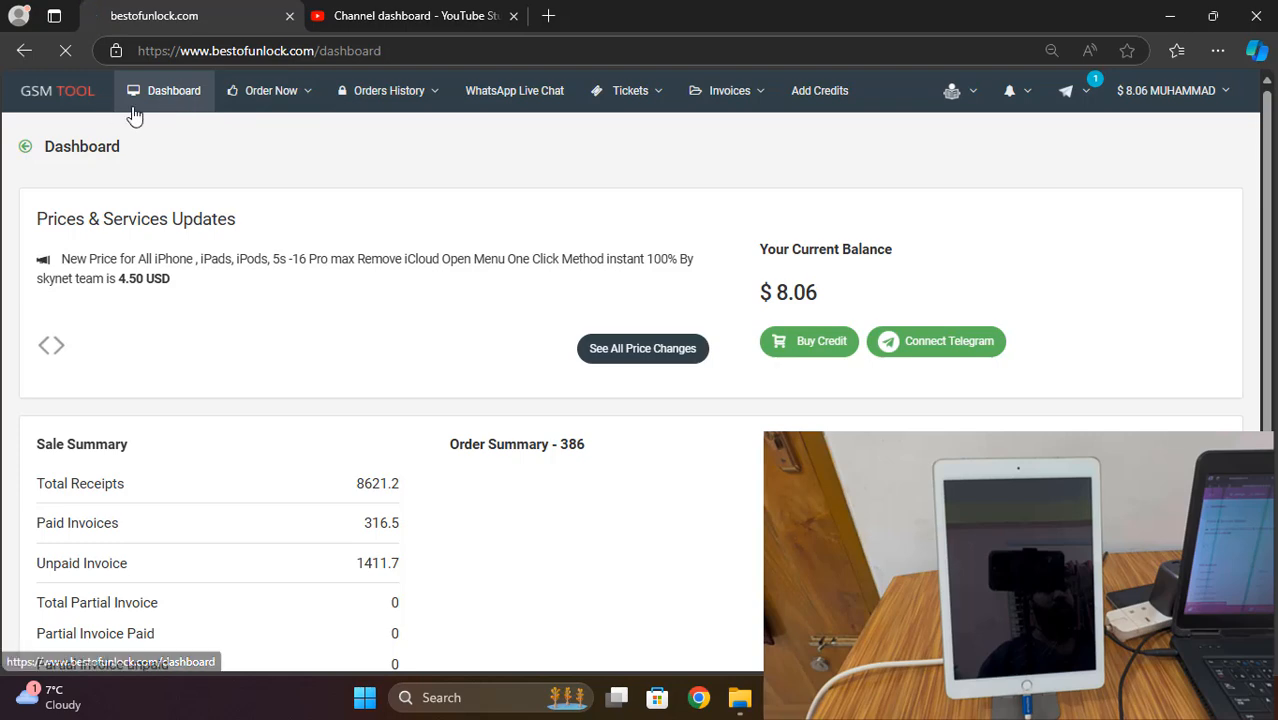
left_click(271, 90)
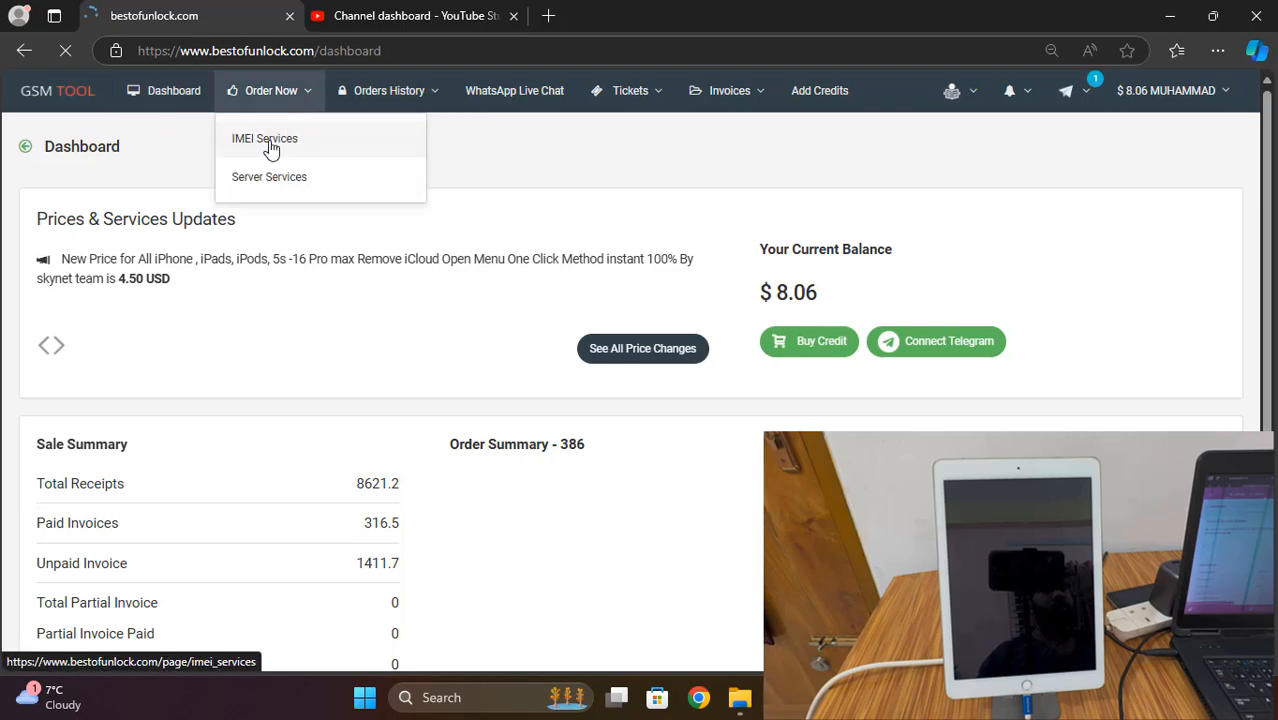
left_click(264, 138)
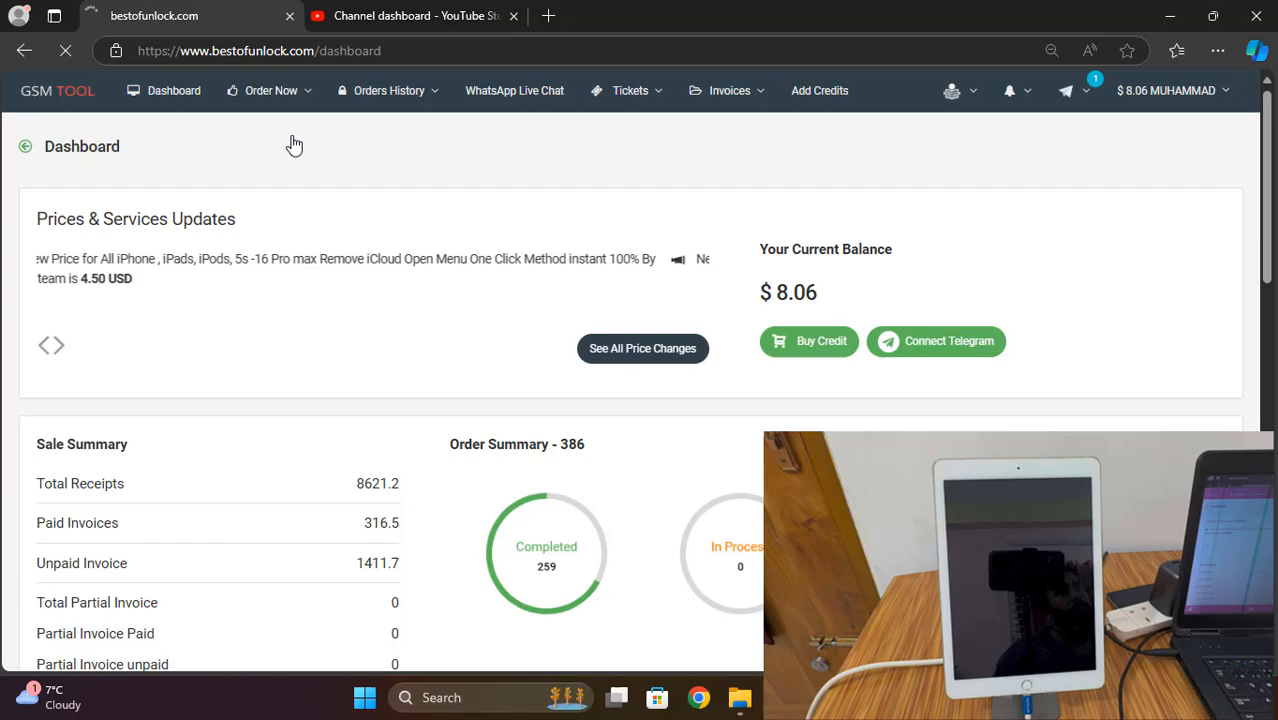
scroll("down", 3)
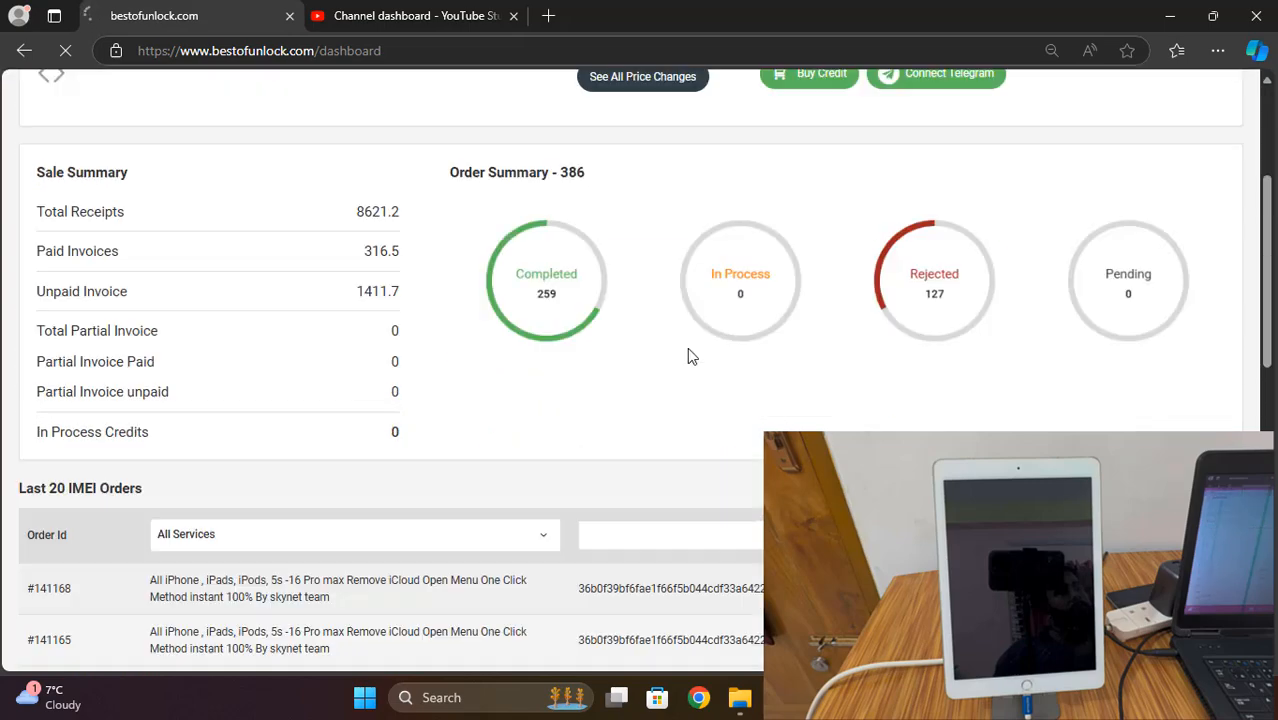
scroll("up", 3)
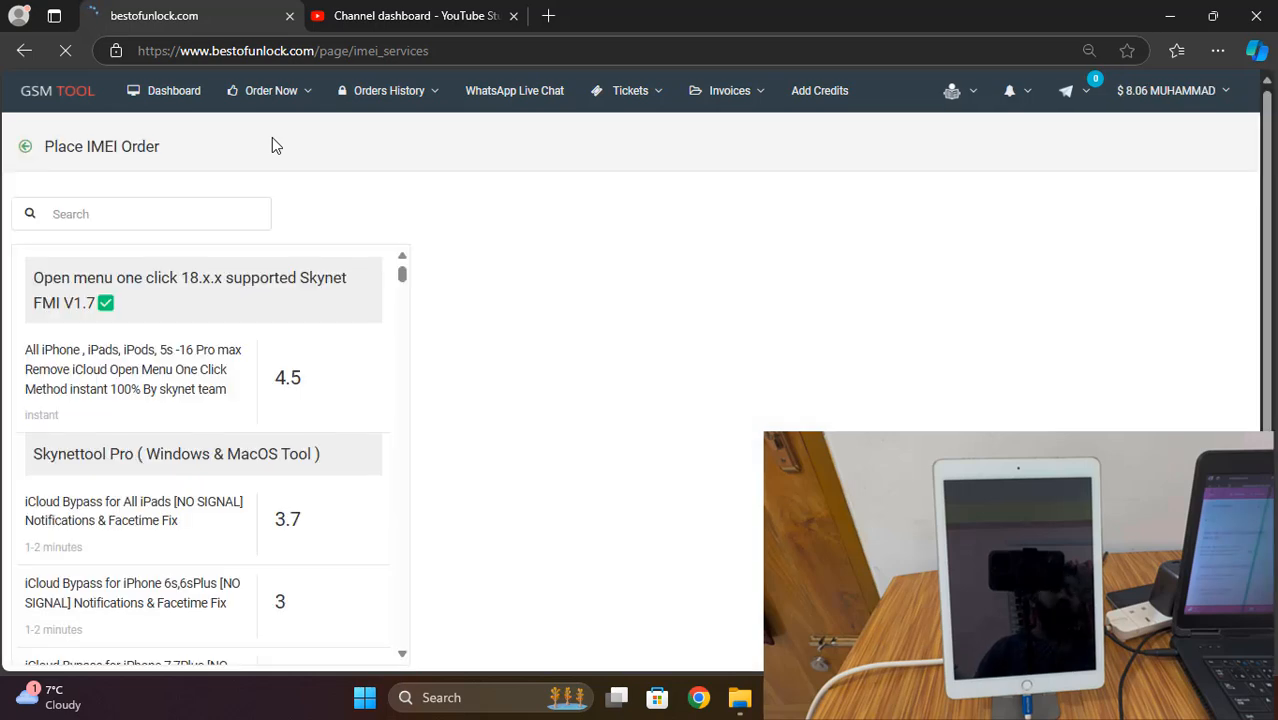
Step: Scroll the service list, attempt activation, and dismiss the register-your-UDID notice
scroll("down", 3)
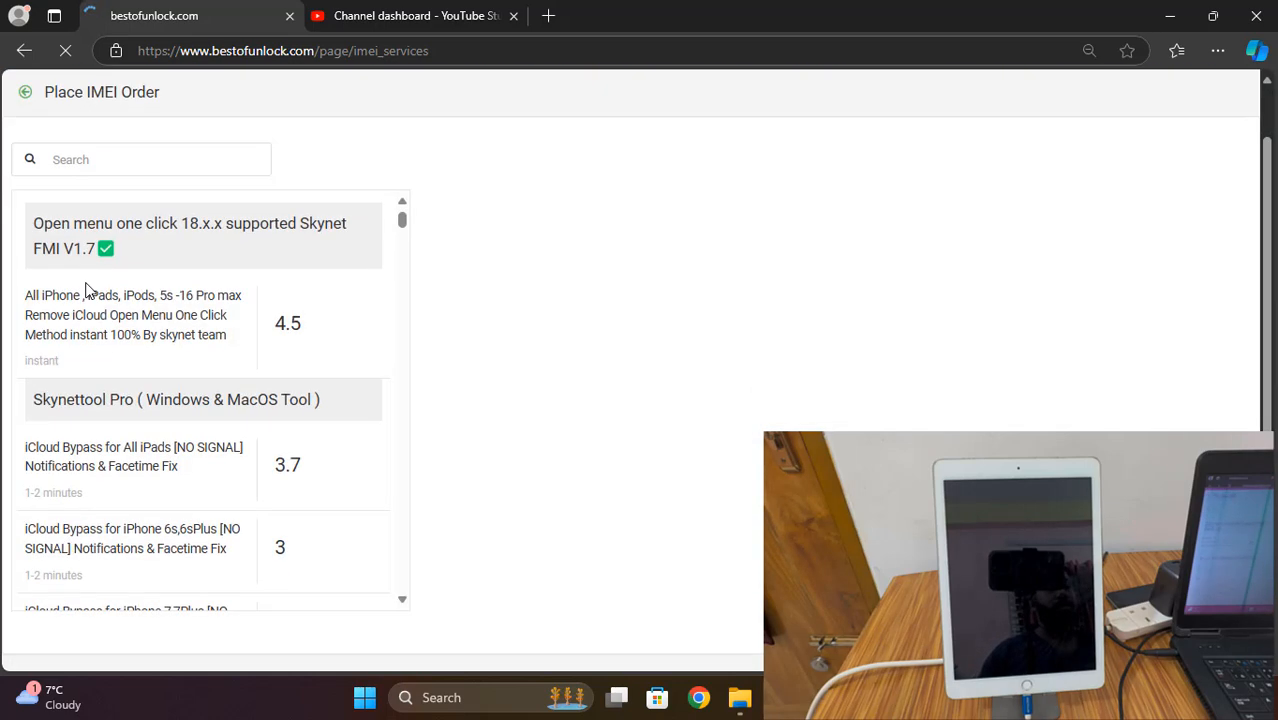
scroll("down", 3)
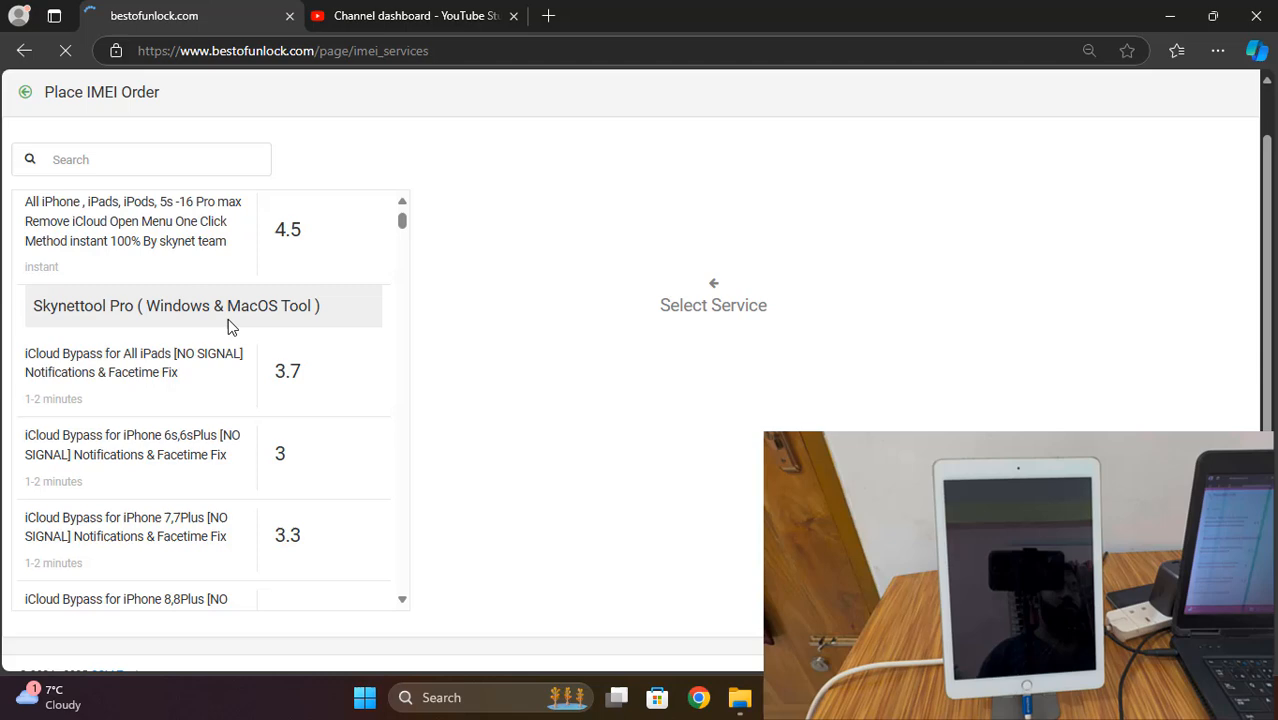
scroll("down", 3)
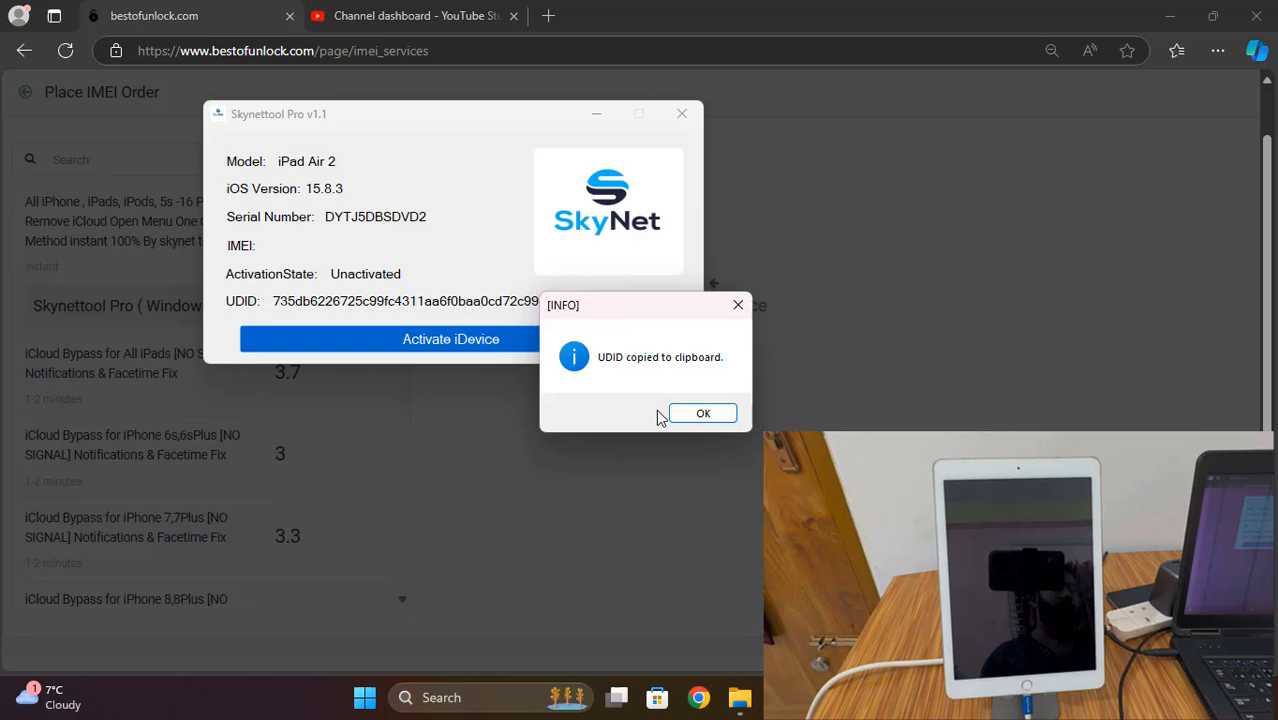
left_click(703, 413)
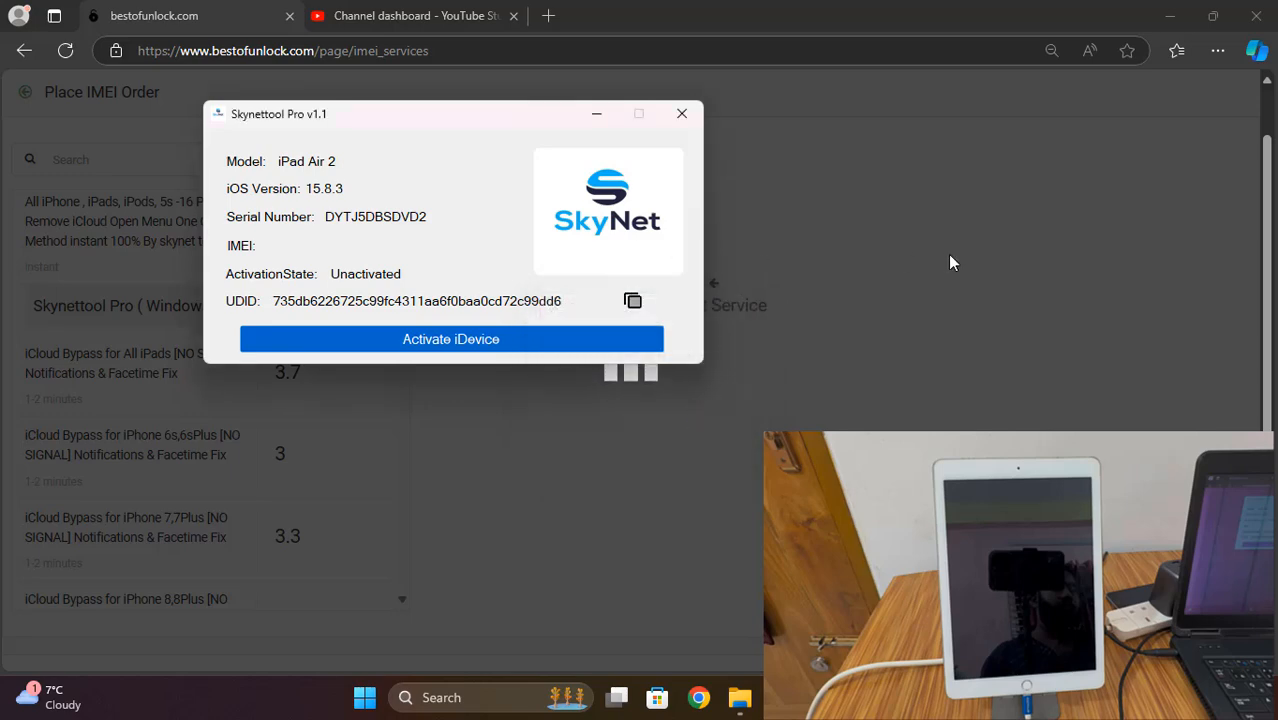
left_click(682, 113)
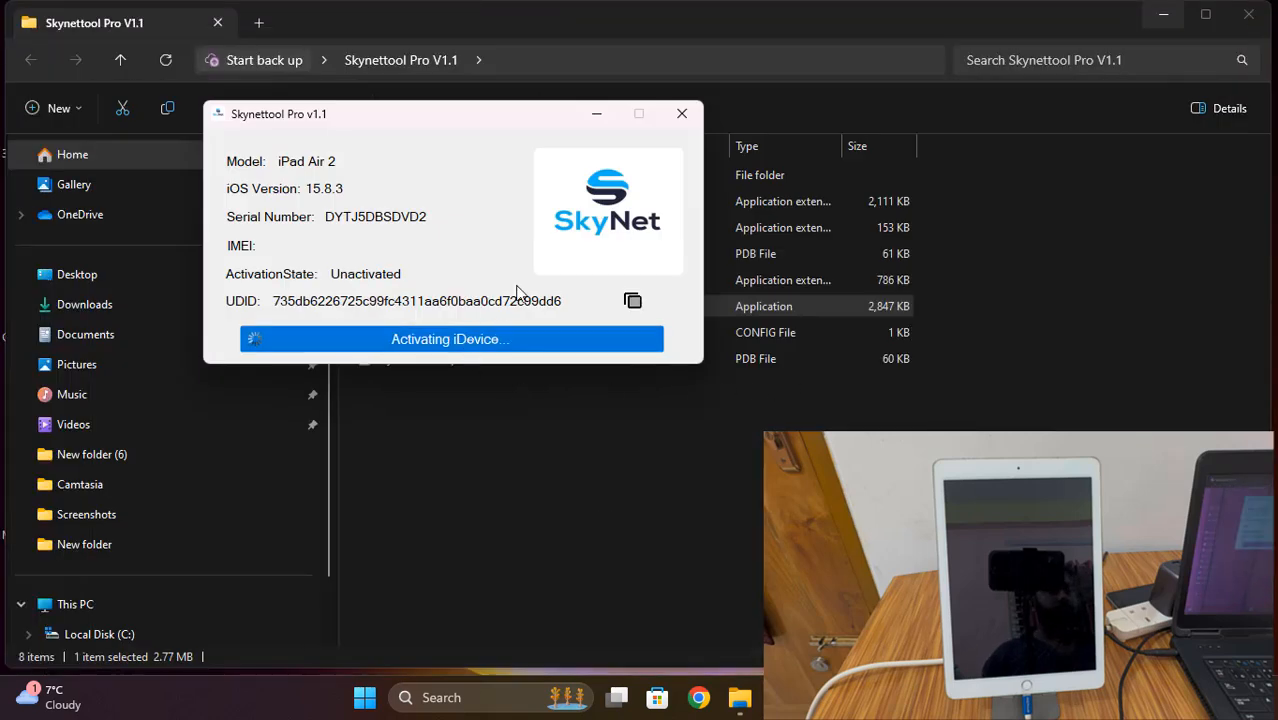
left_click(450, 339)
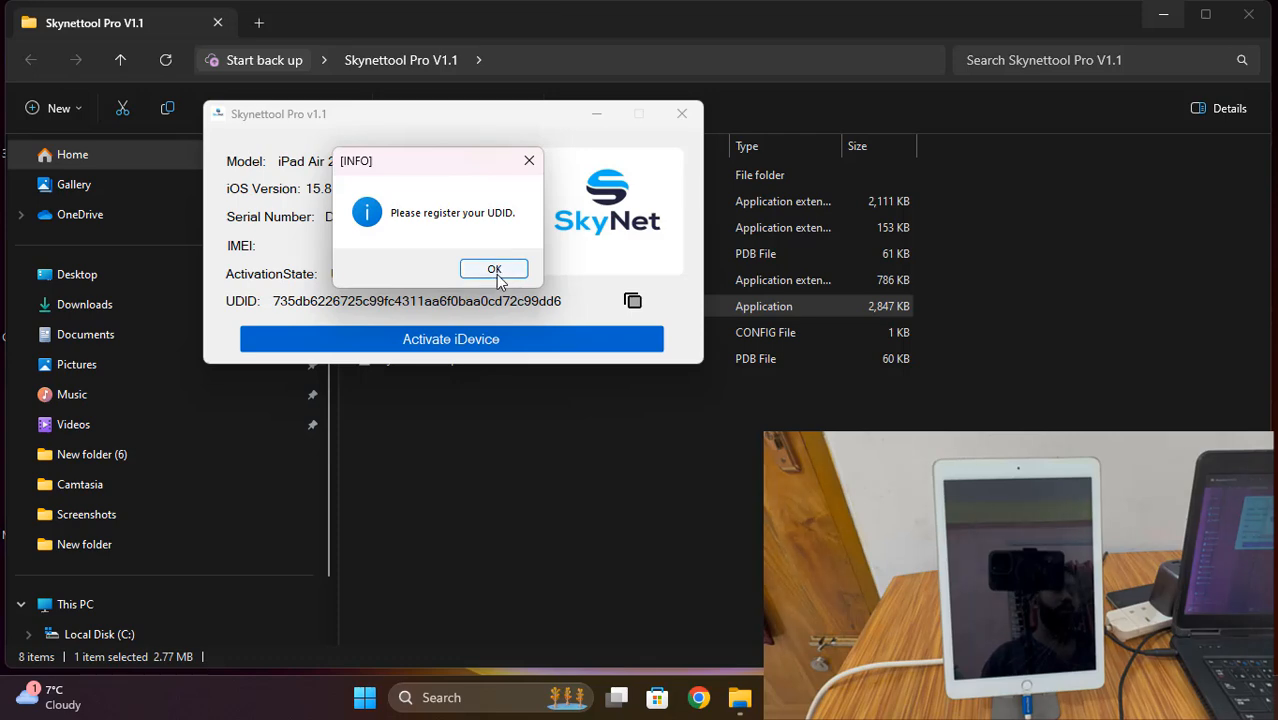
left_click(494, 269)
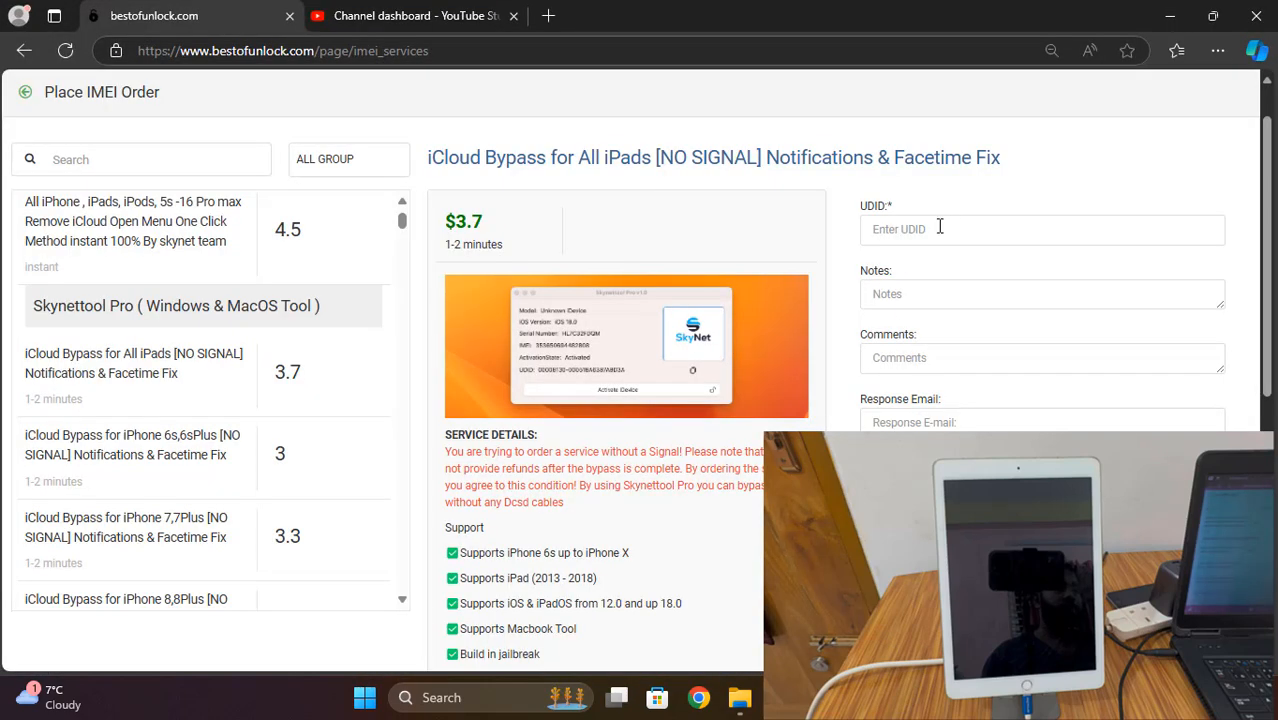
type("735db6226725c99fc4311aa6f0baa0cd72c99dd6")
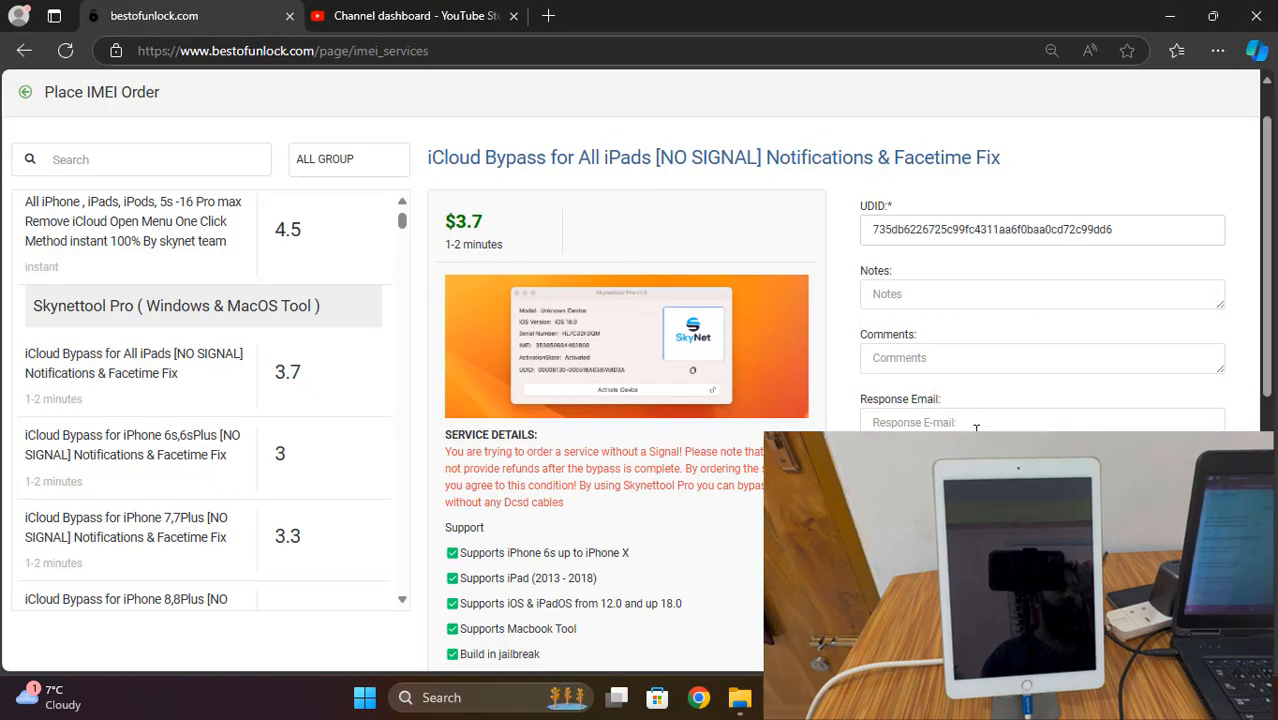
scroll("down", 3)
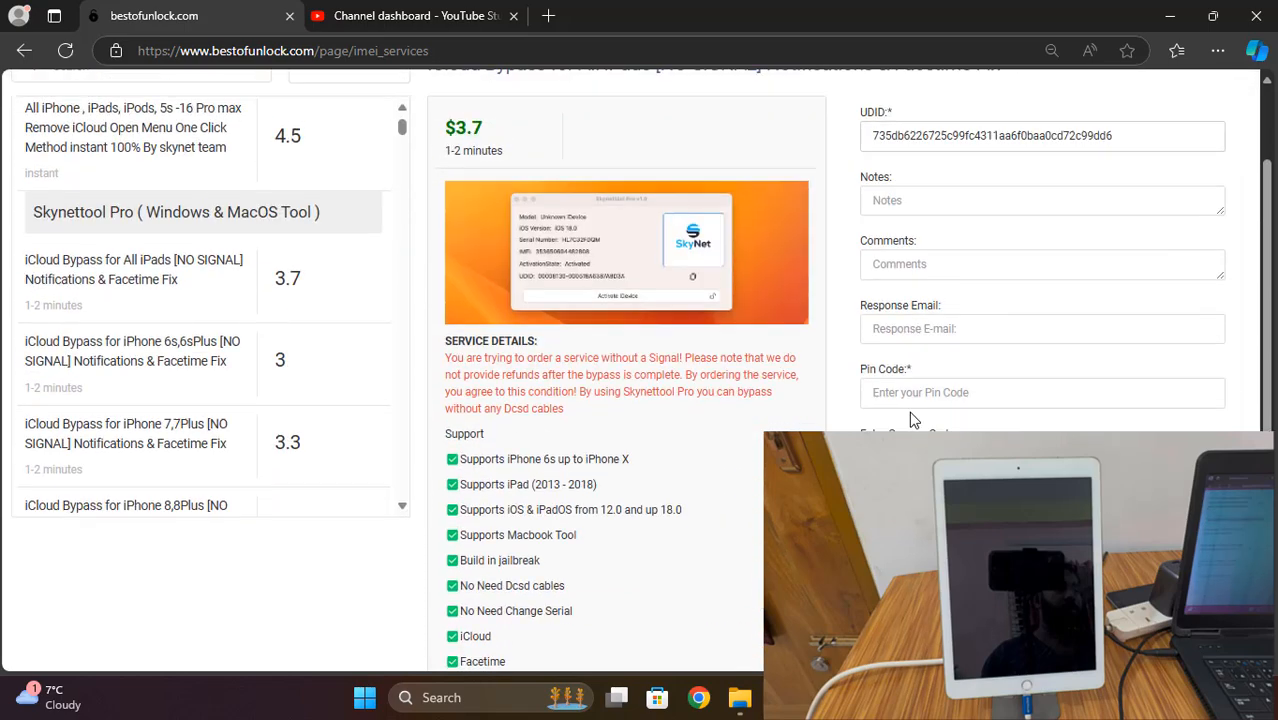
type("1")
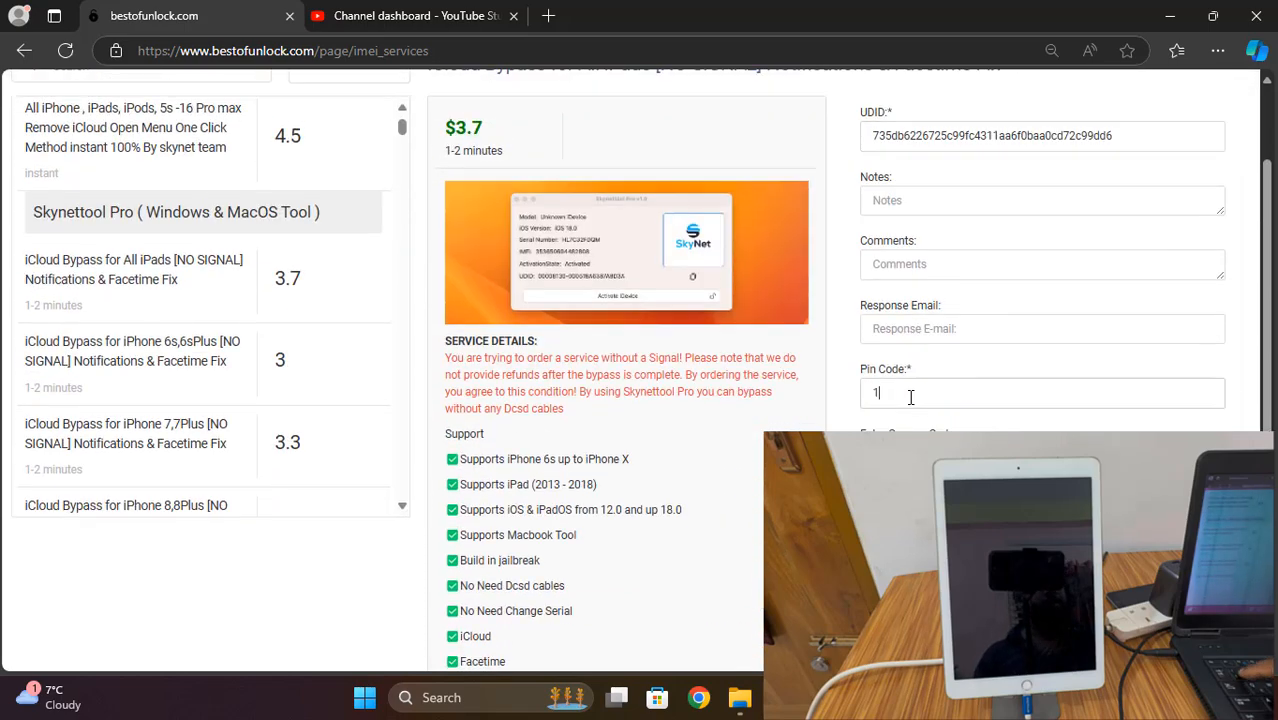
scroll("down", 3)
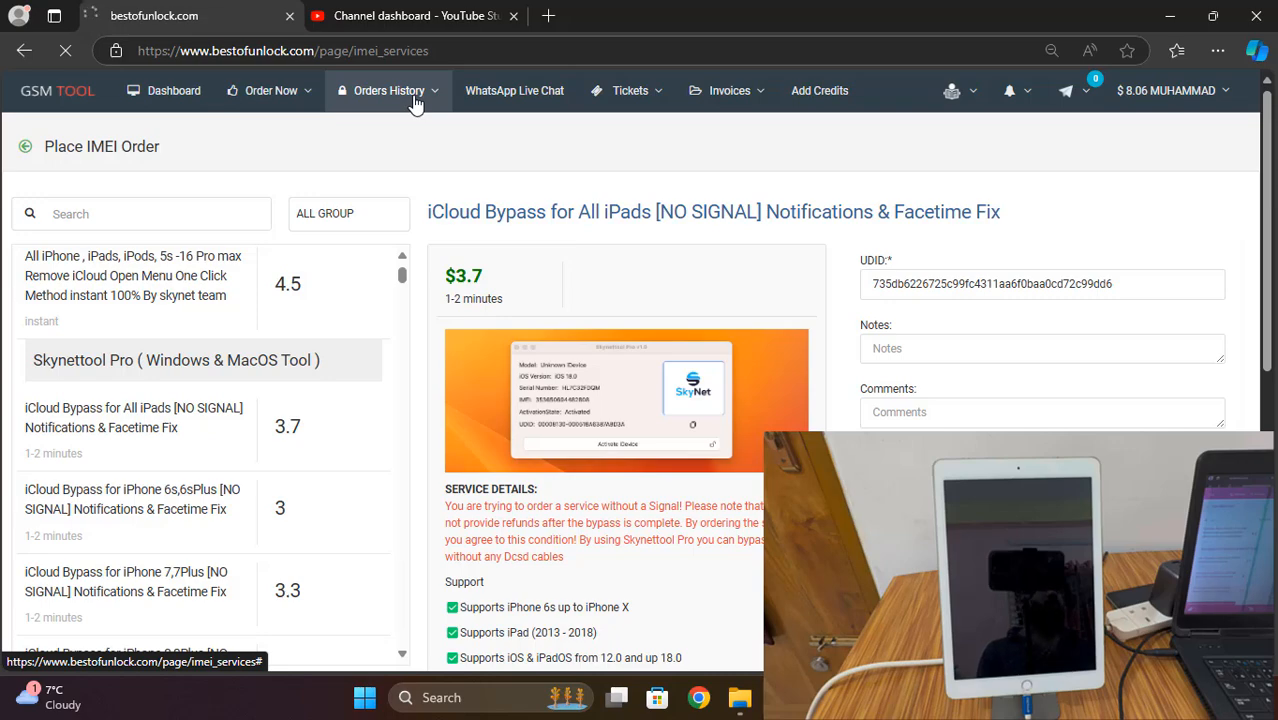
scroll("down", 3)
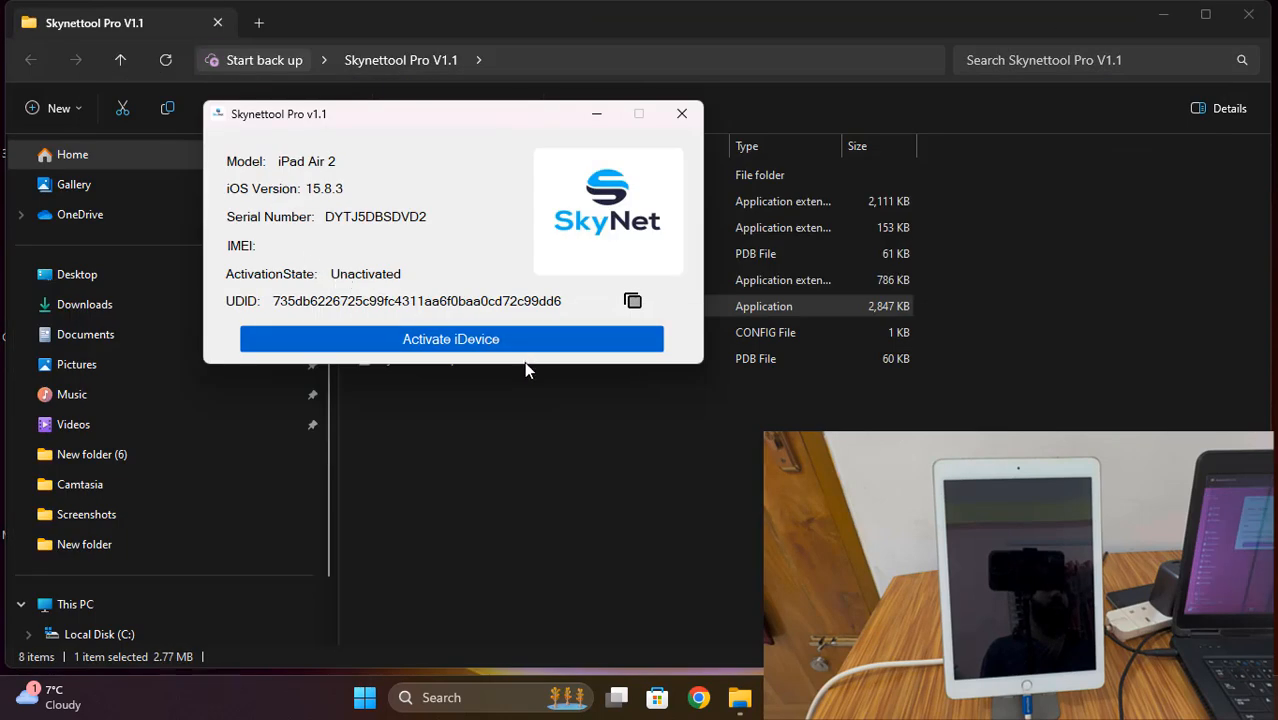
Step: Run Activate iDevice on the iPad Air 2, dismiss the bypass-success message, and close Skynettool Pro
left_click(450, 339)
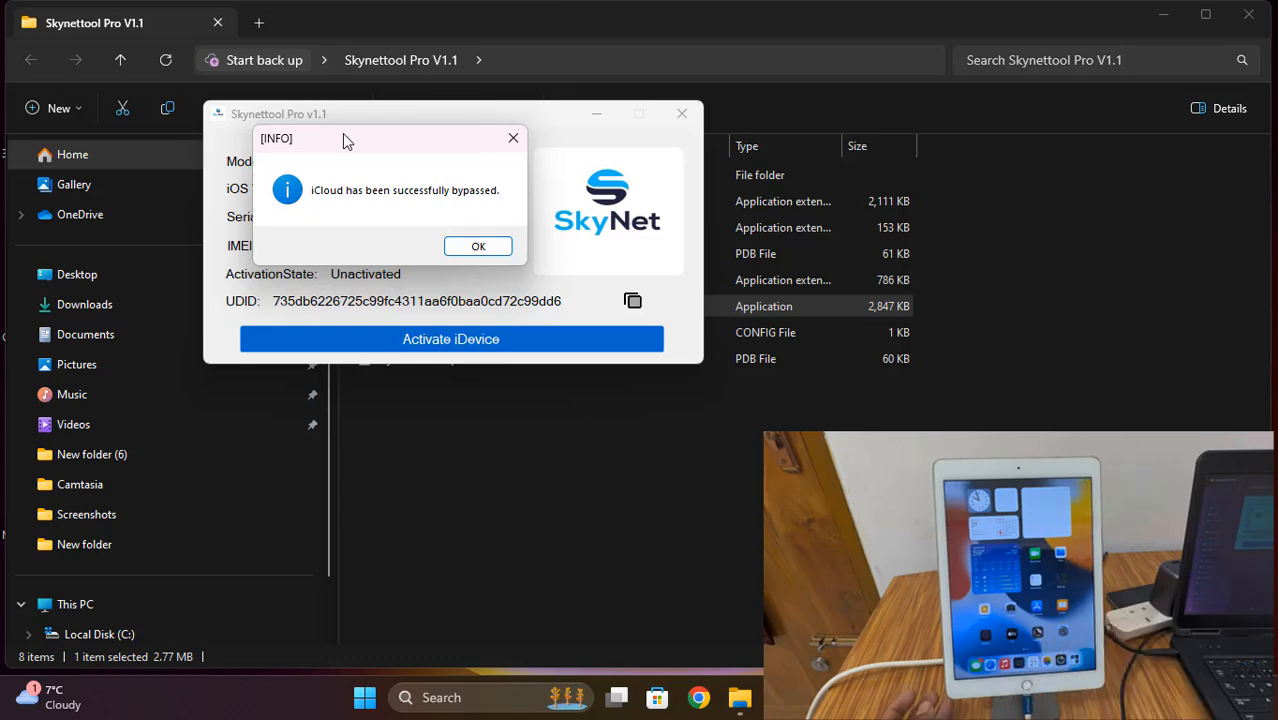
left_click(478, 246)
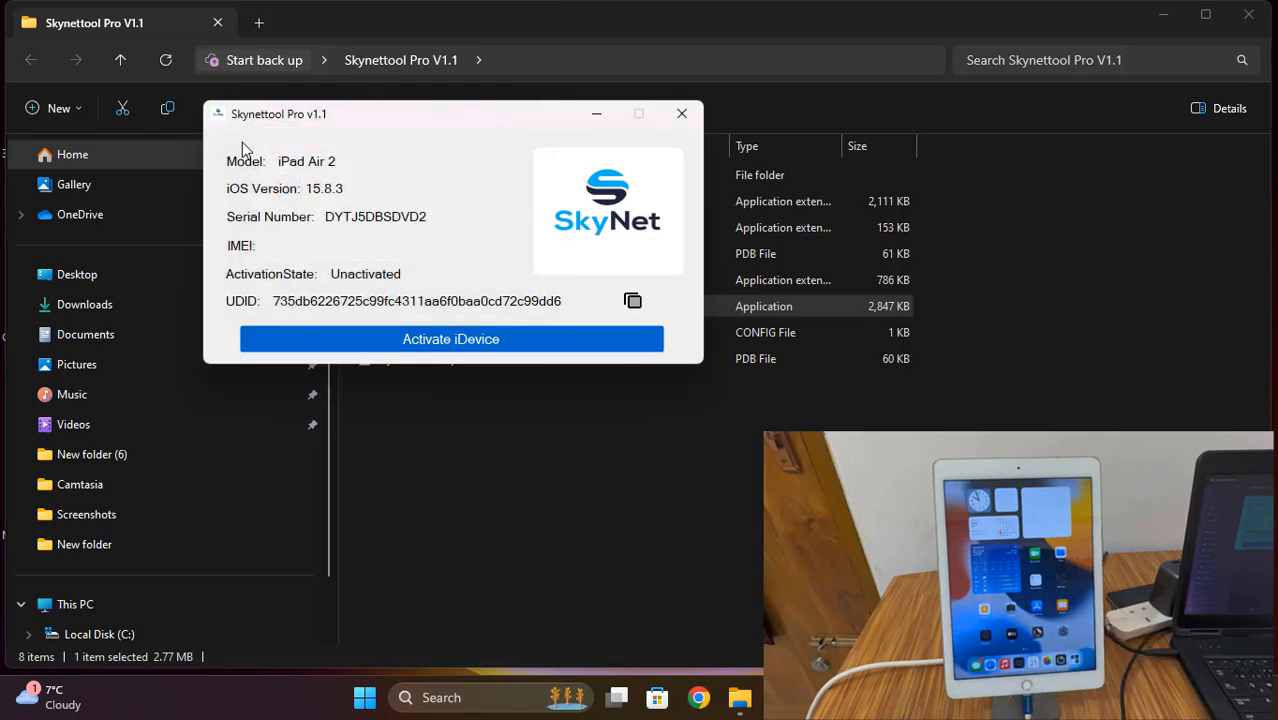
left_click(682, 113)
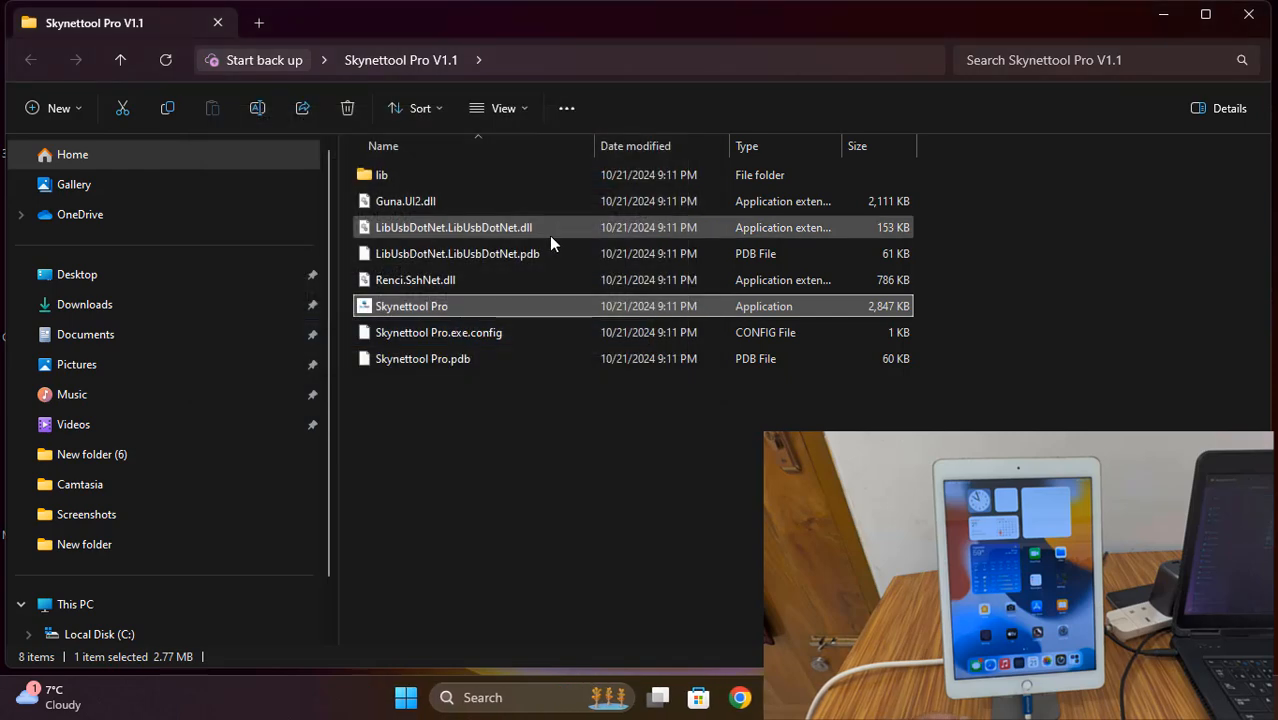